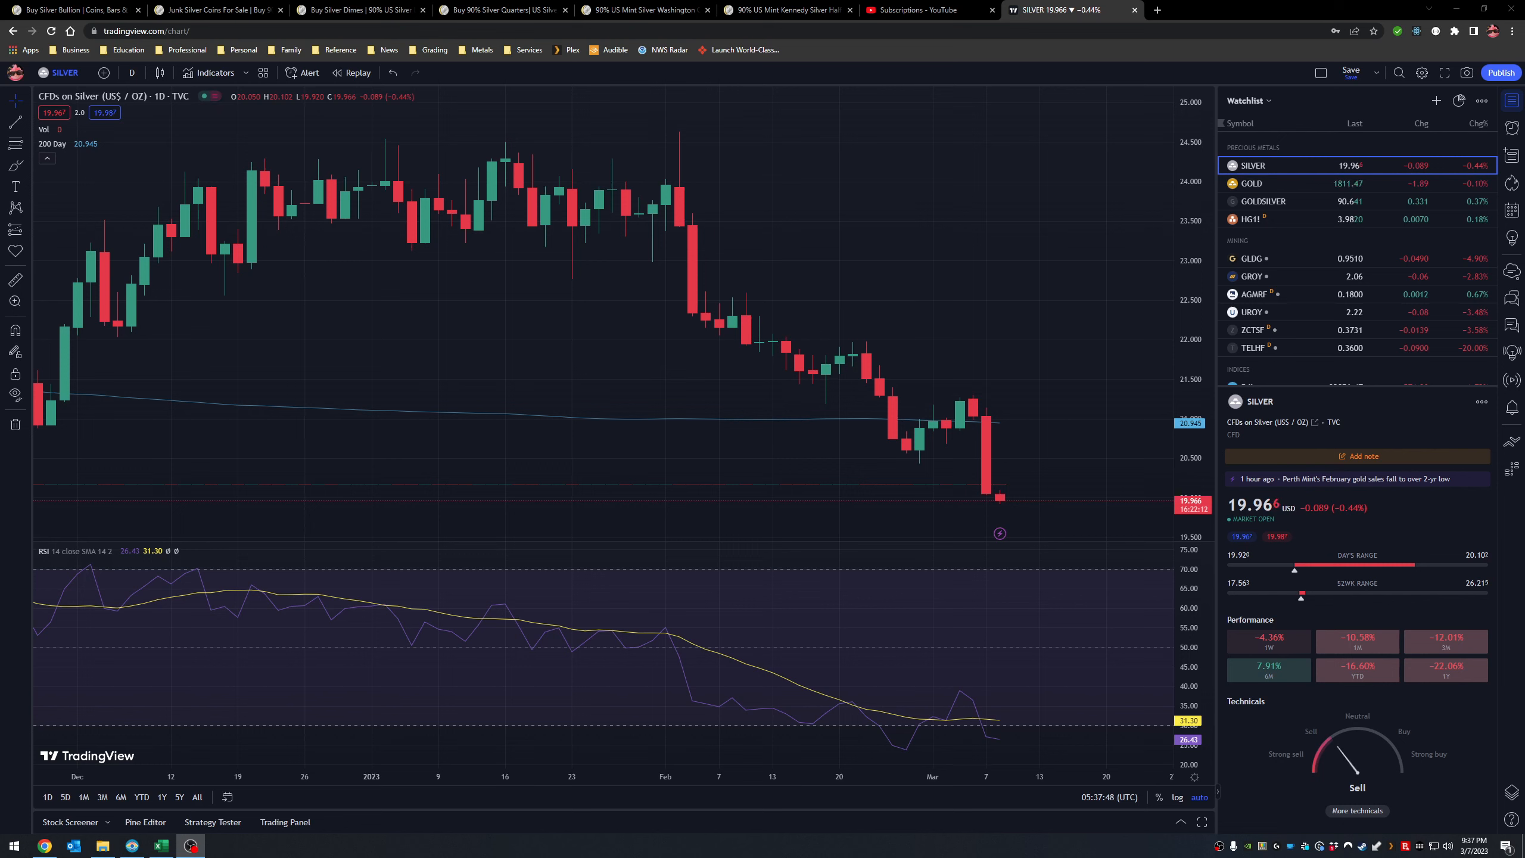
mouse_move(238, 214)
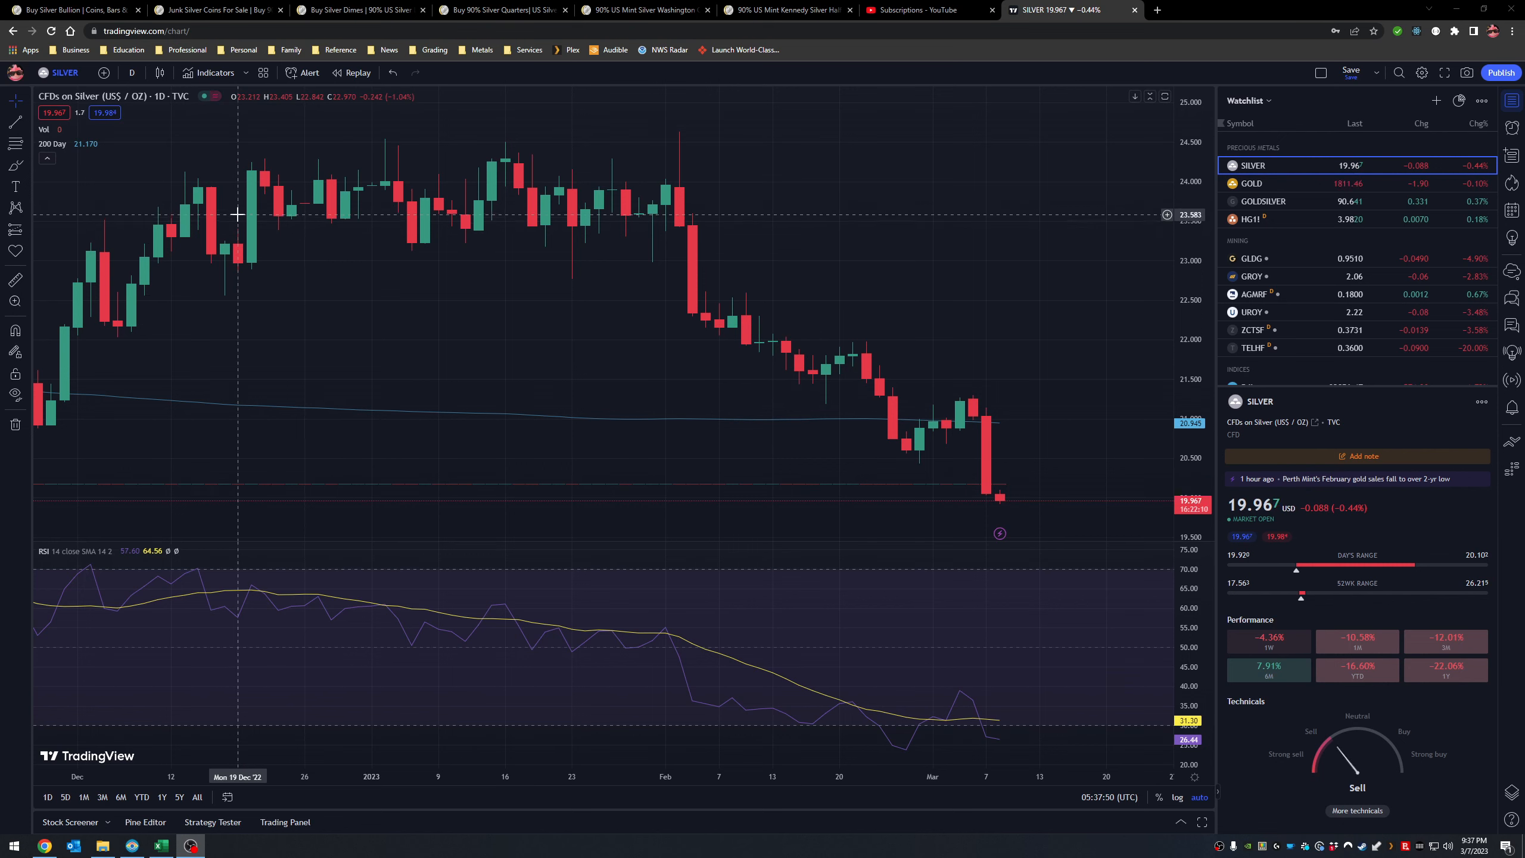
mouse_move(458, 220)
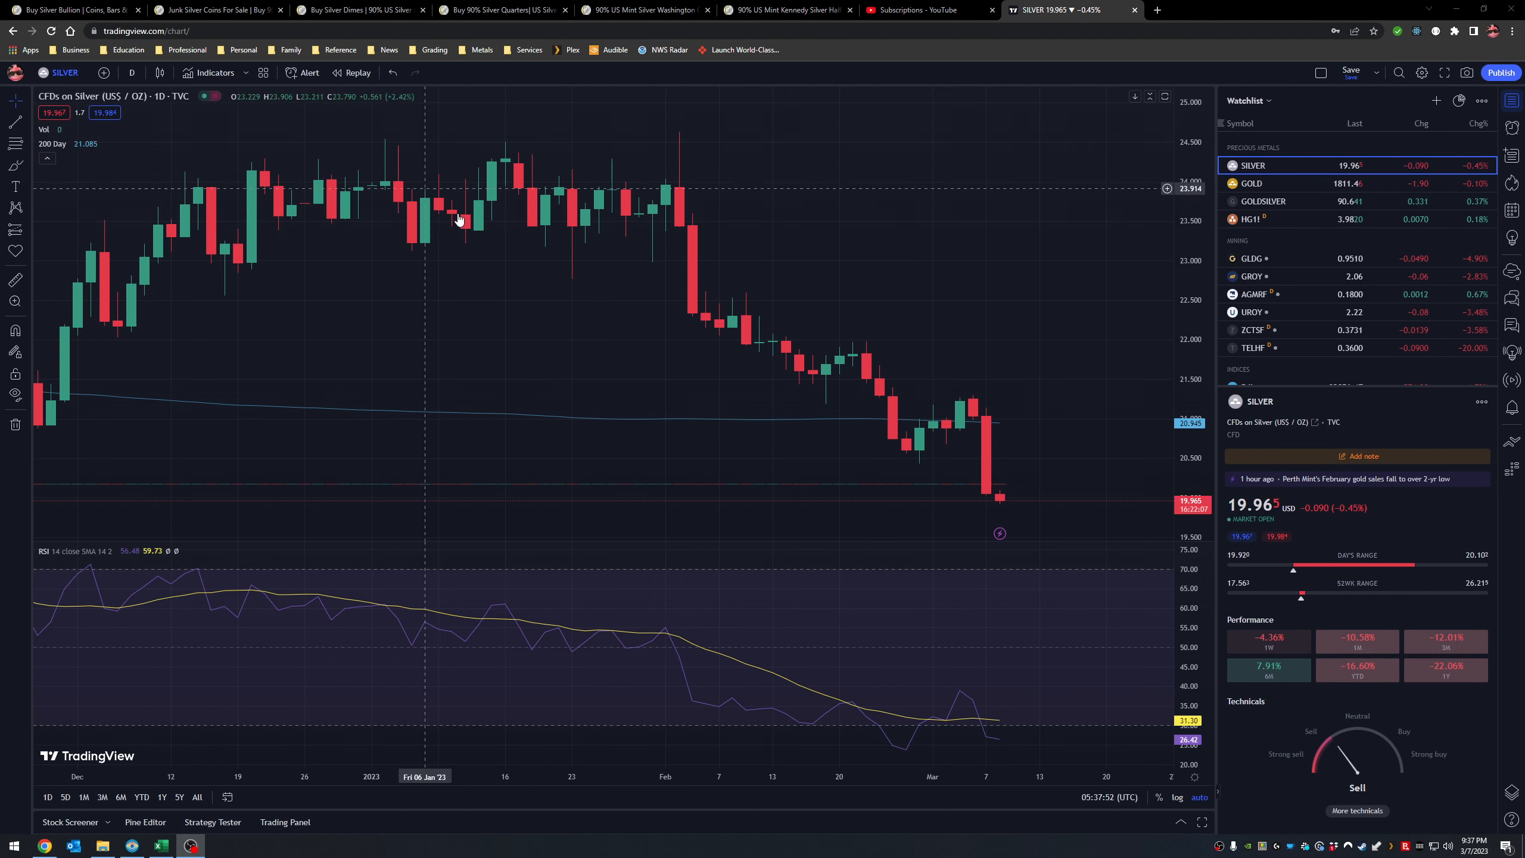
mouse_move(895, 319)
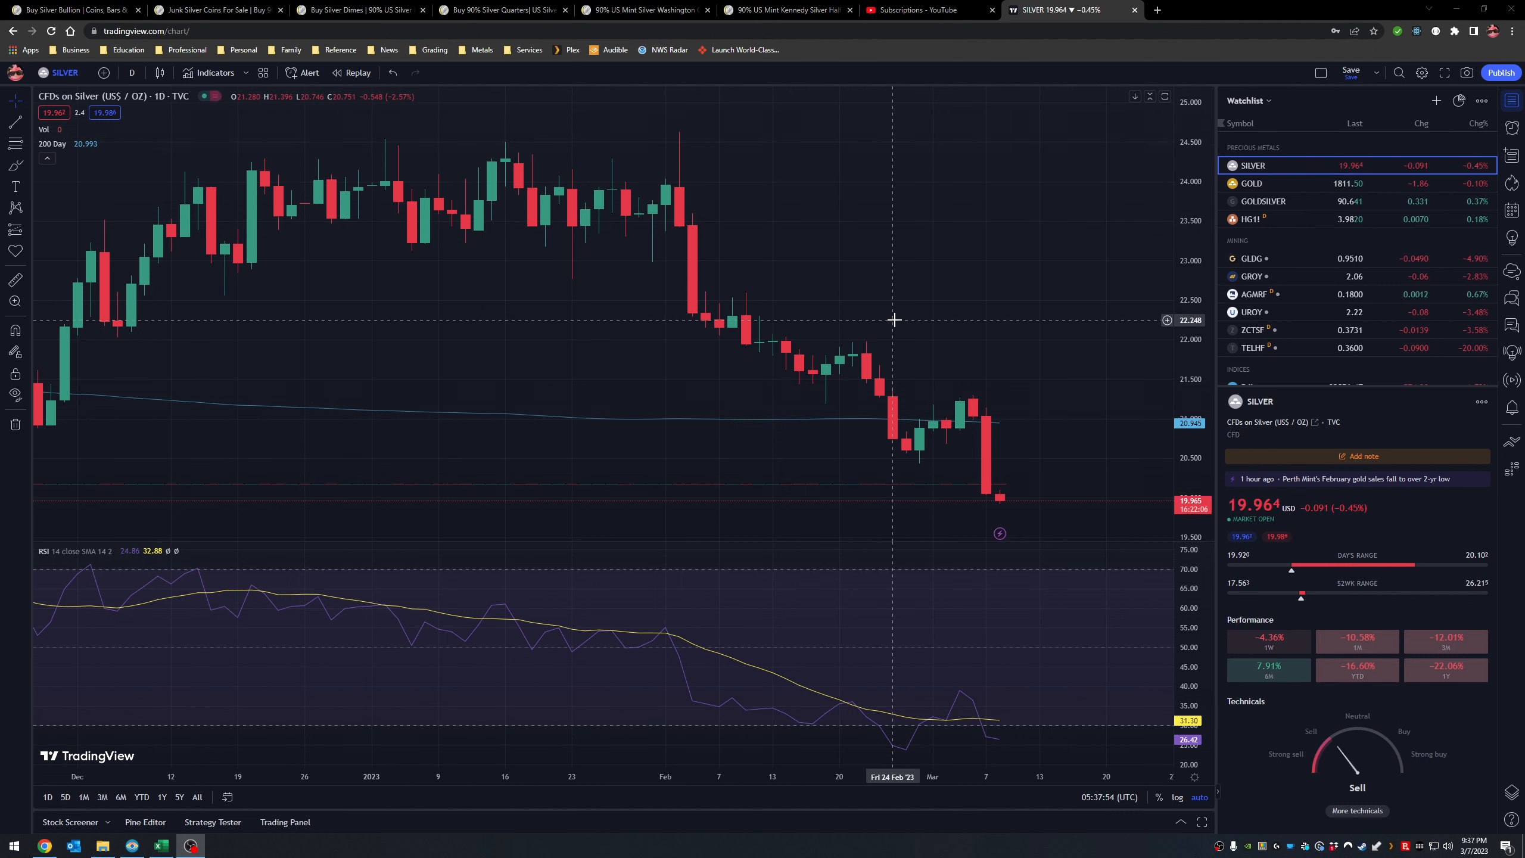
mouse_move(1062, 459)
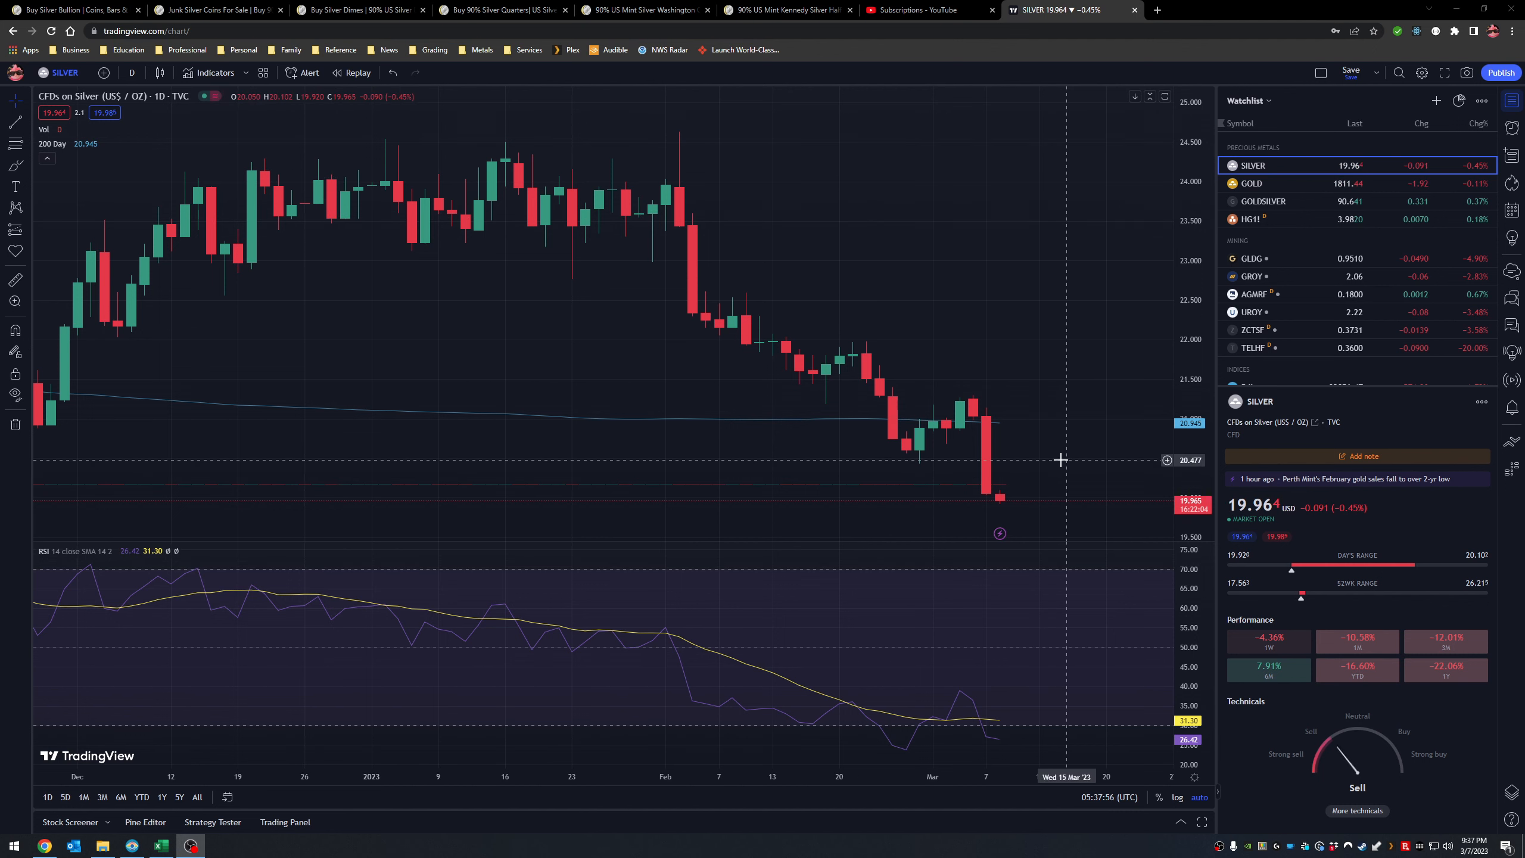
mouse_move(647, 262)
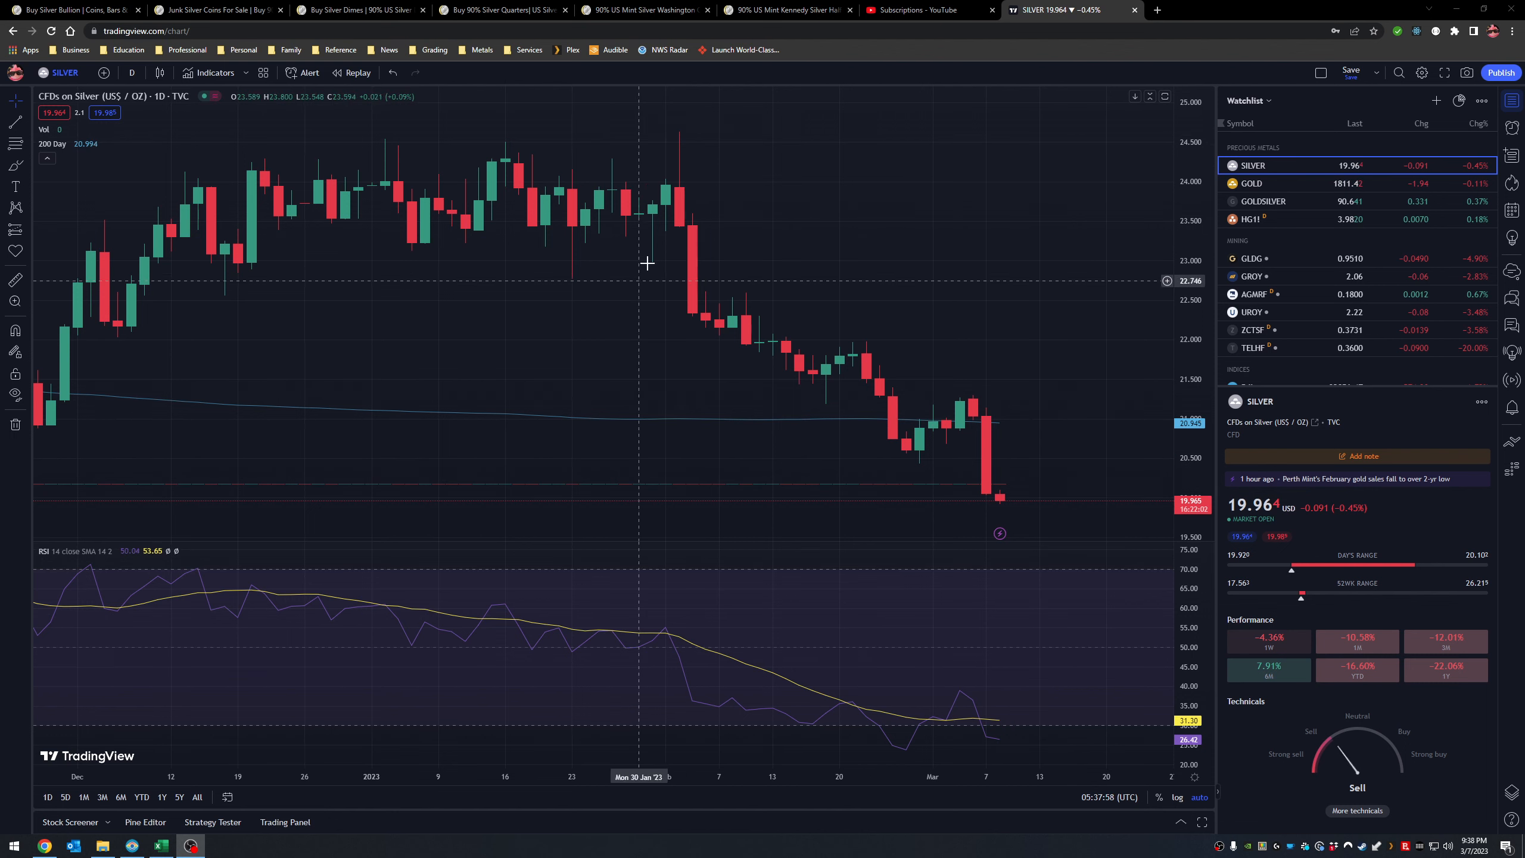
mouse_move(911, 331)
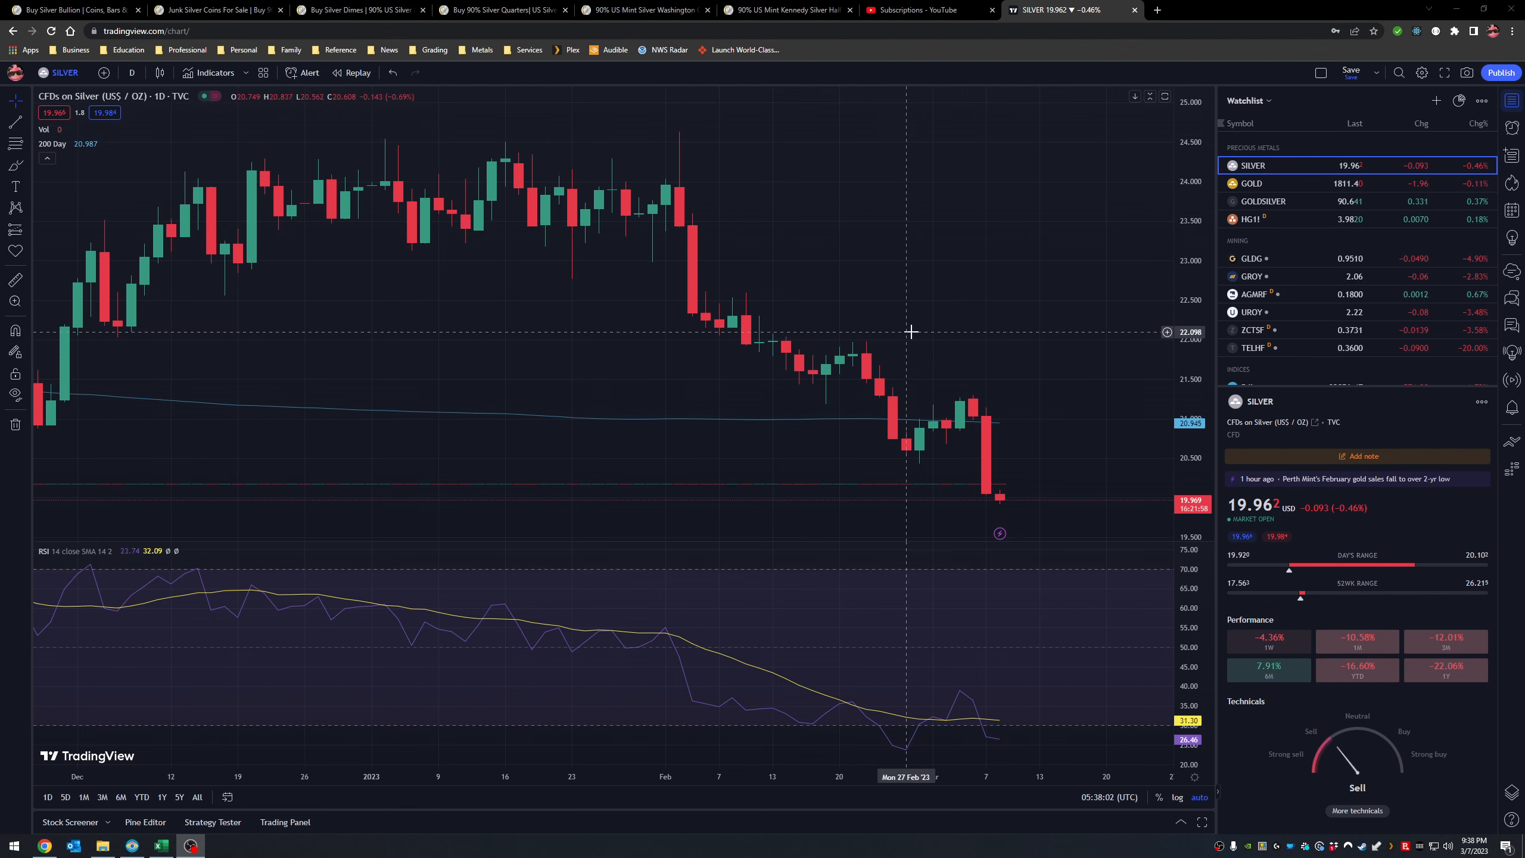
mouse_move(989, 453)
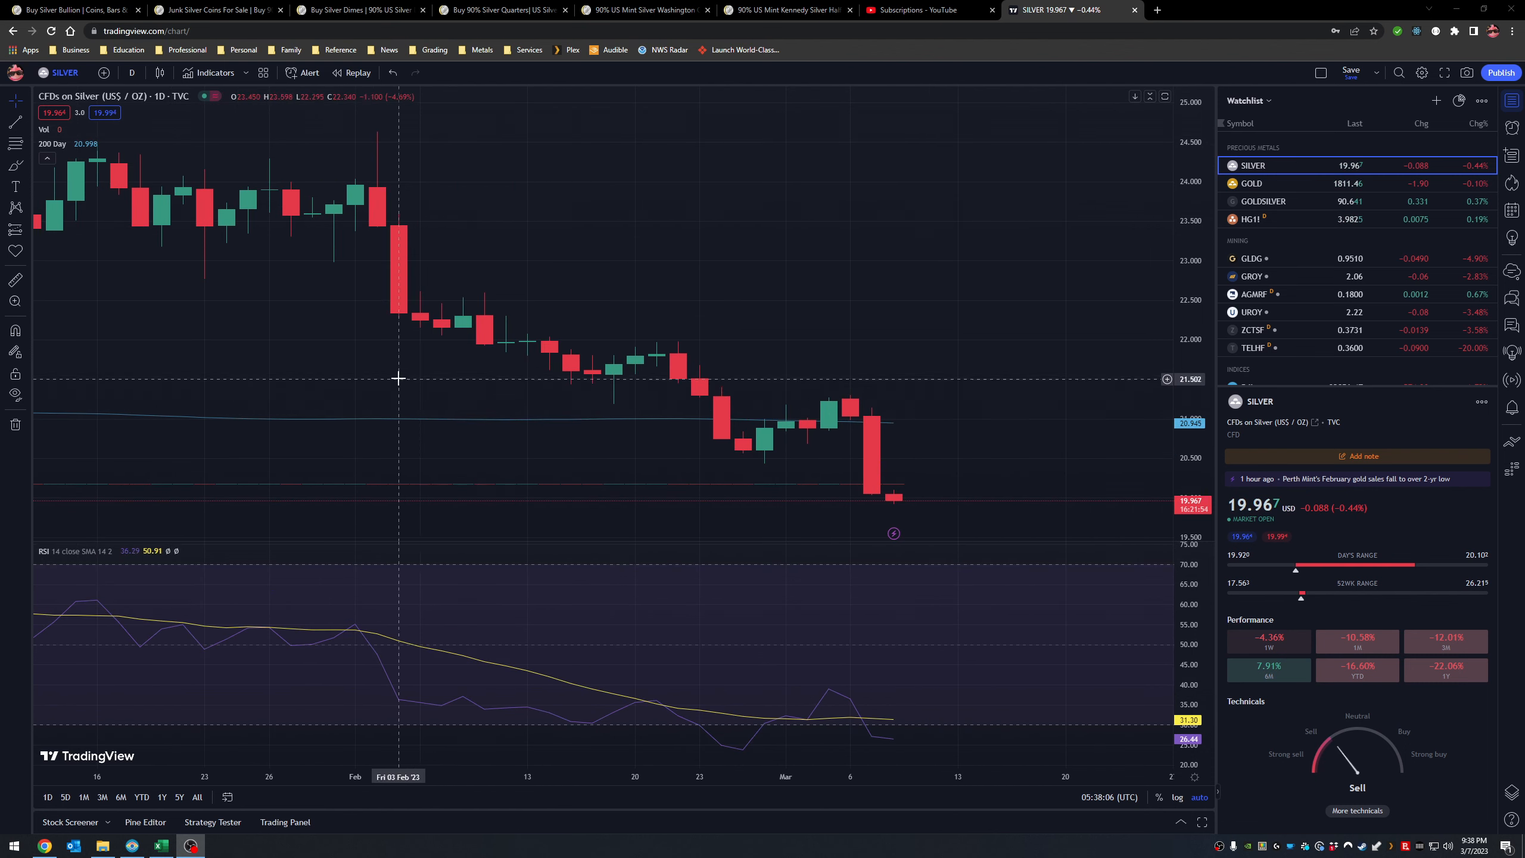
mouse_move(478, 427)
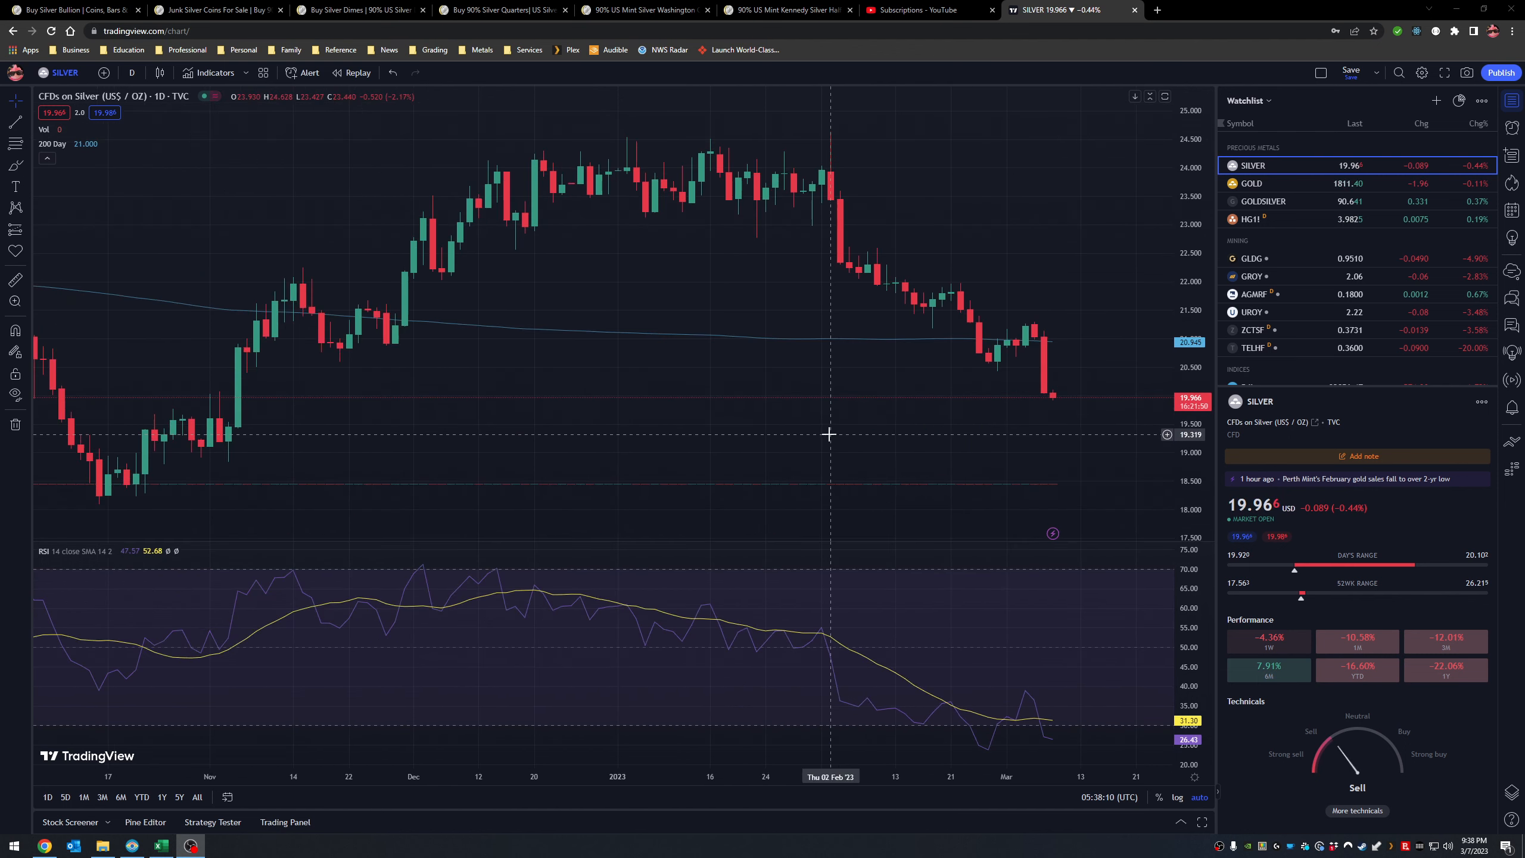
mouse_move(999, 392)
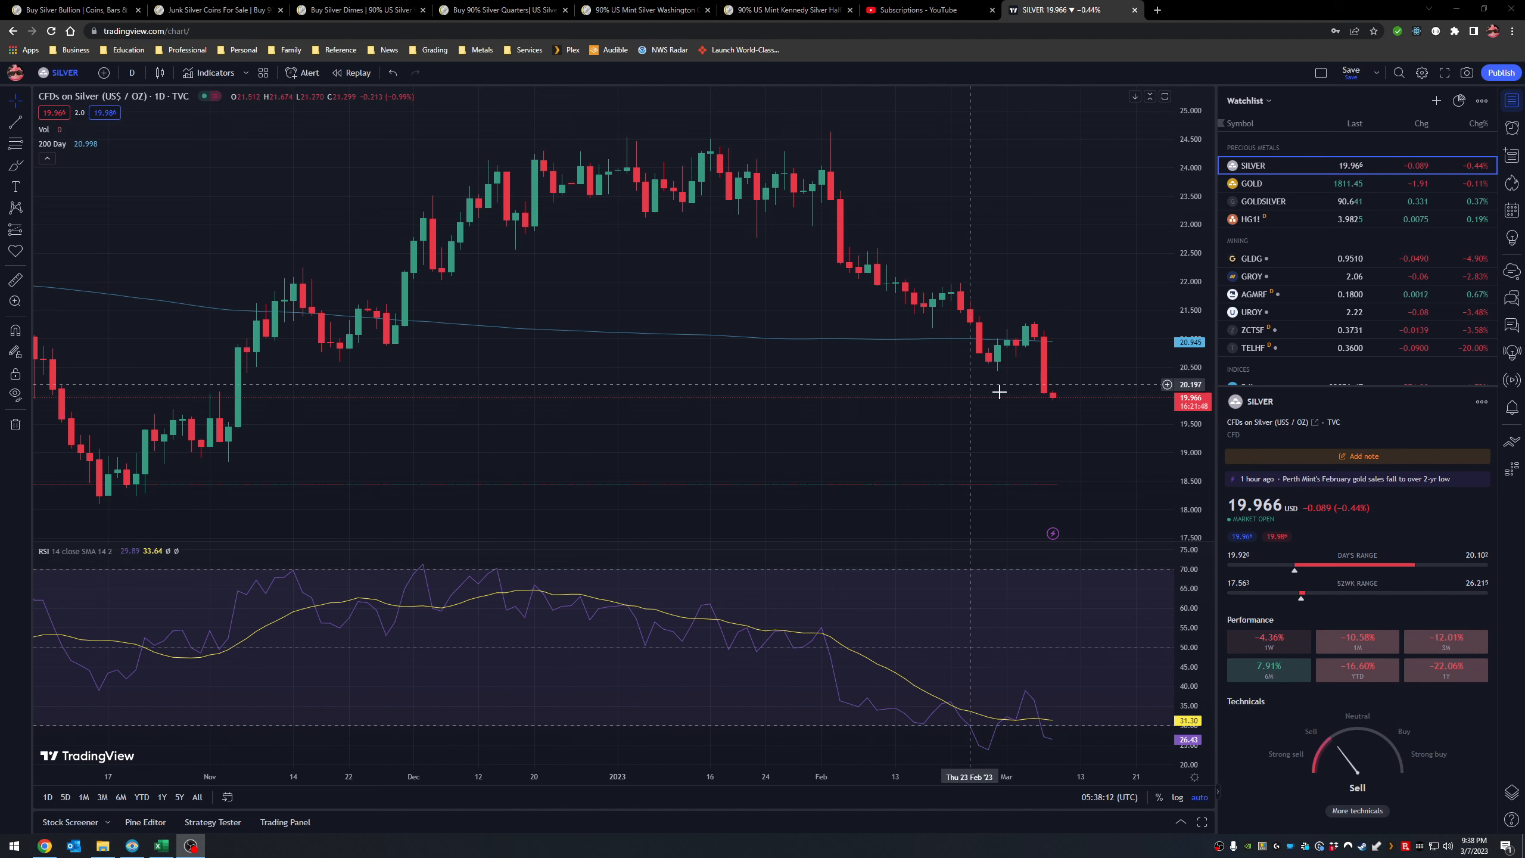
mouse_move(517, 256)
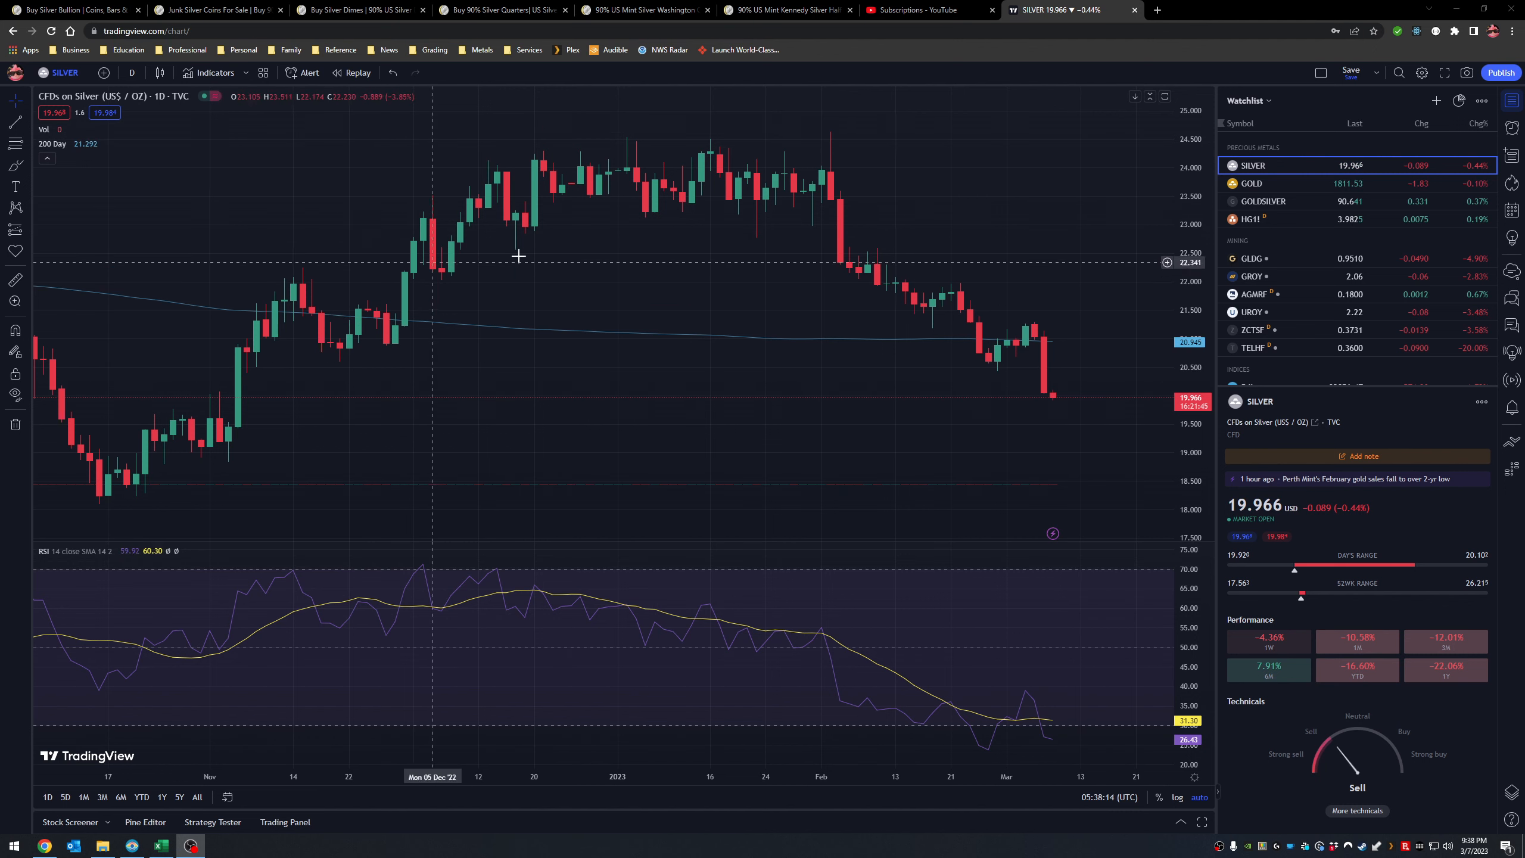
mouse_move(1088, 367)
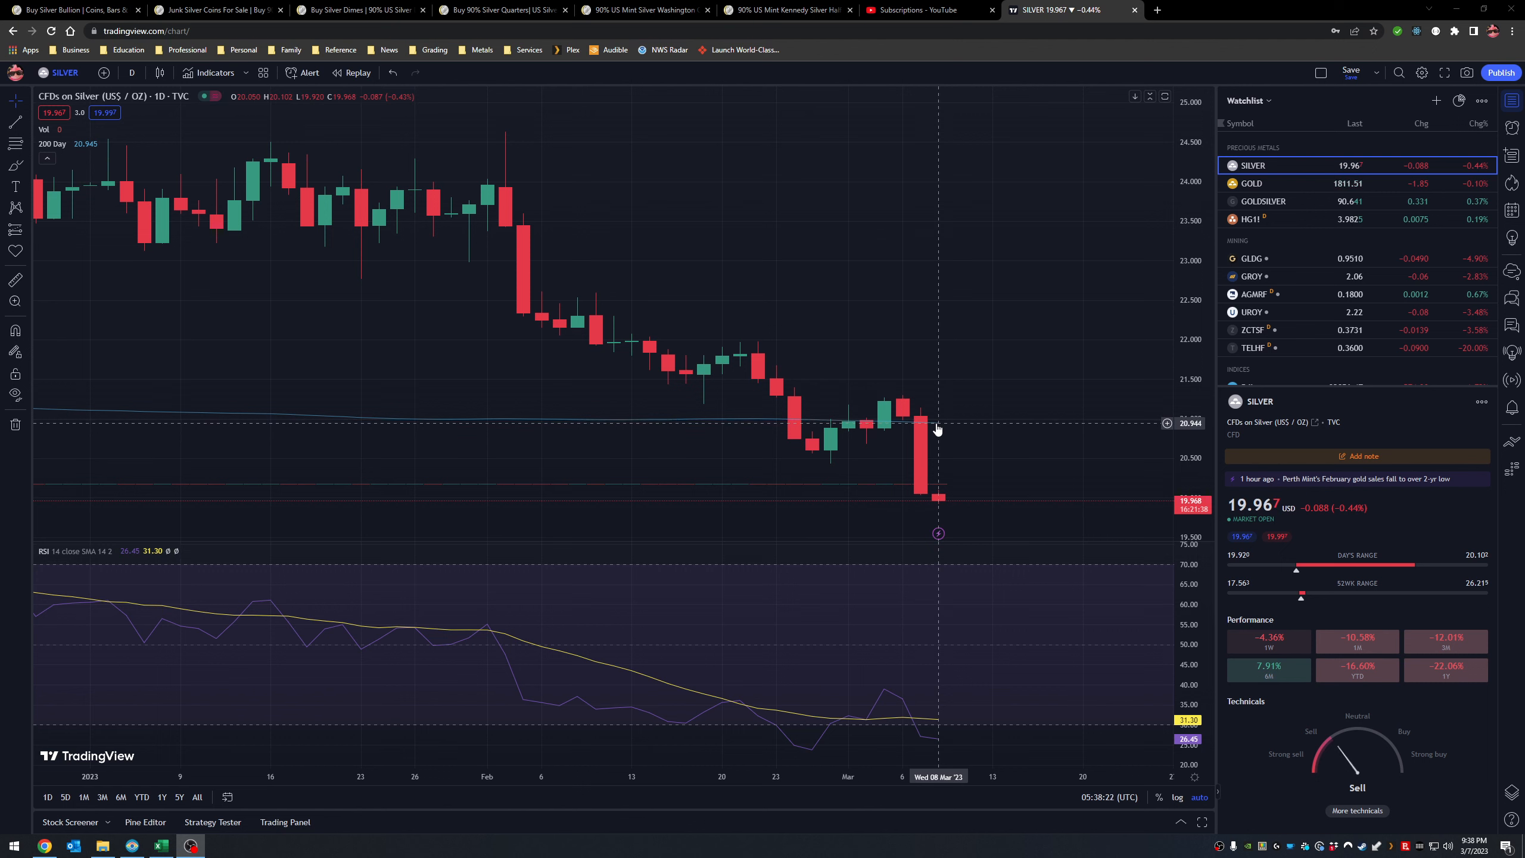
mouse_move(929, 420)
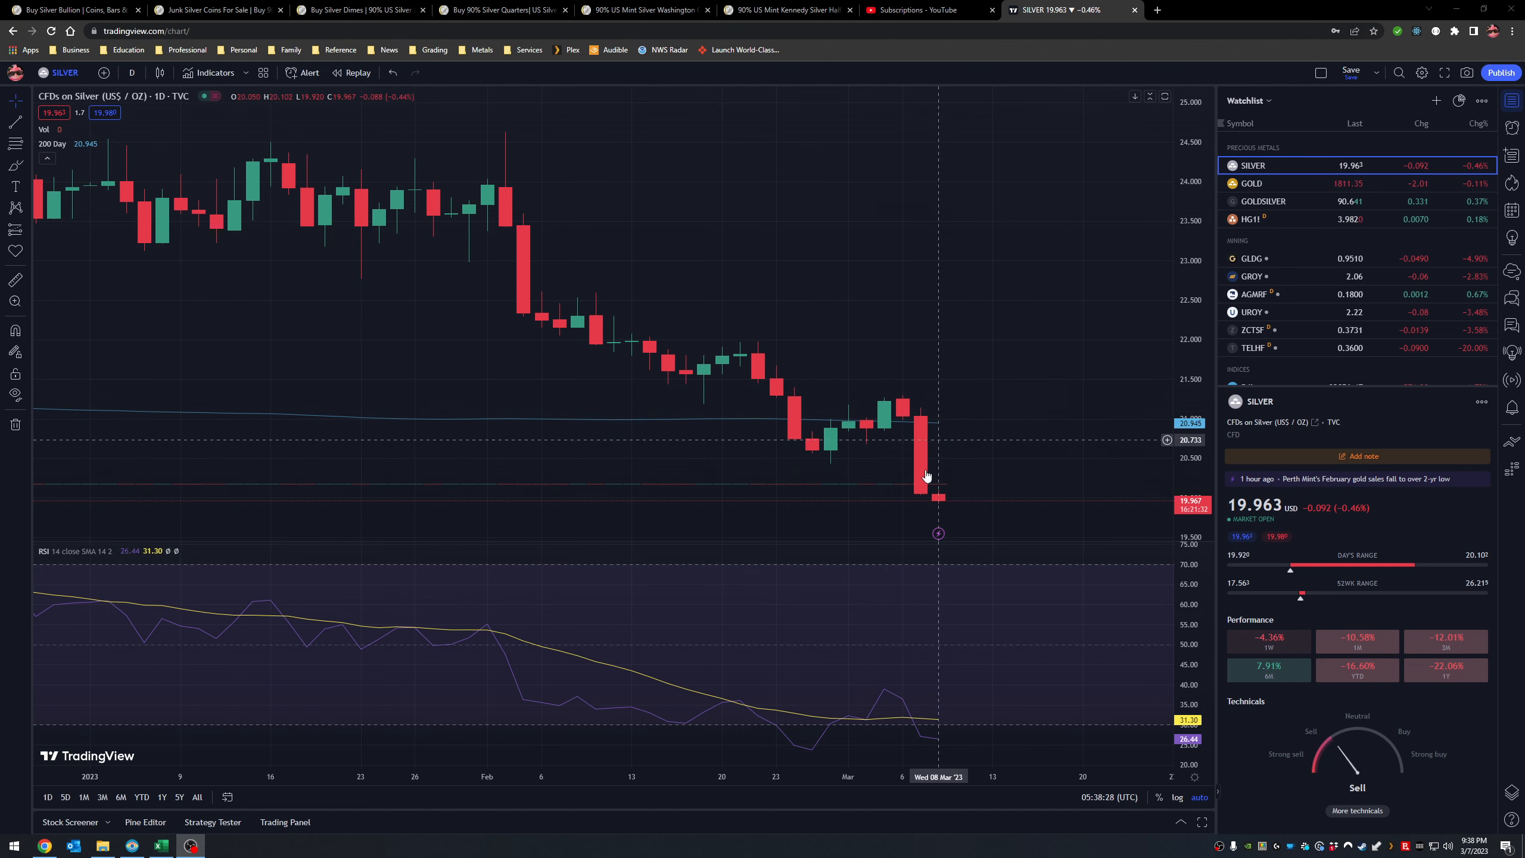
mouse_move(919, 472)
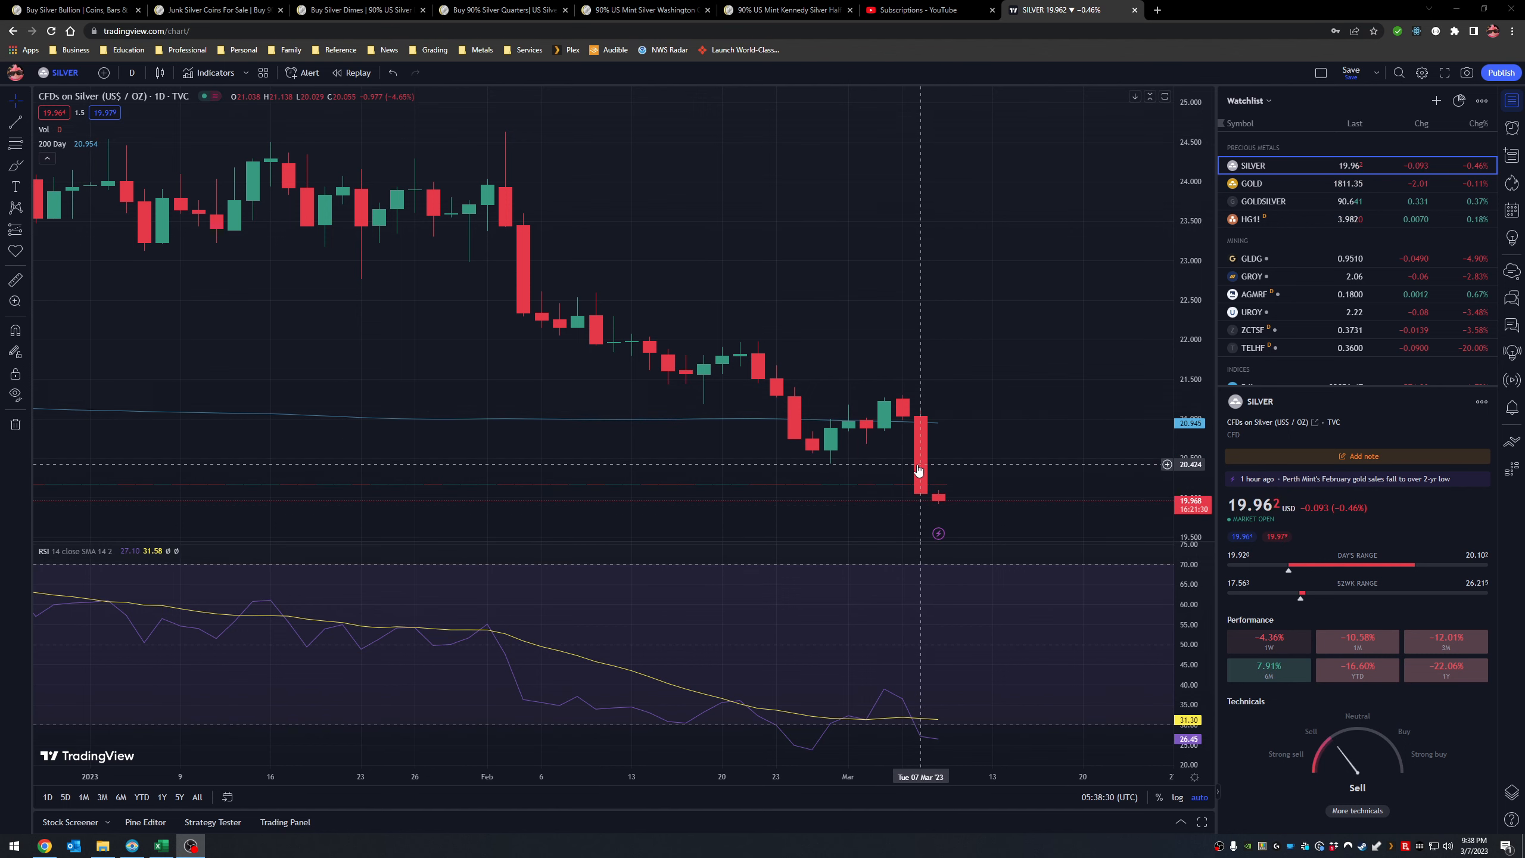
mouse_move(941, 591)
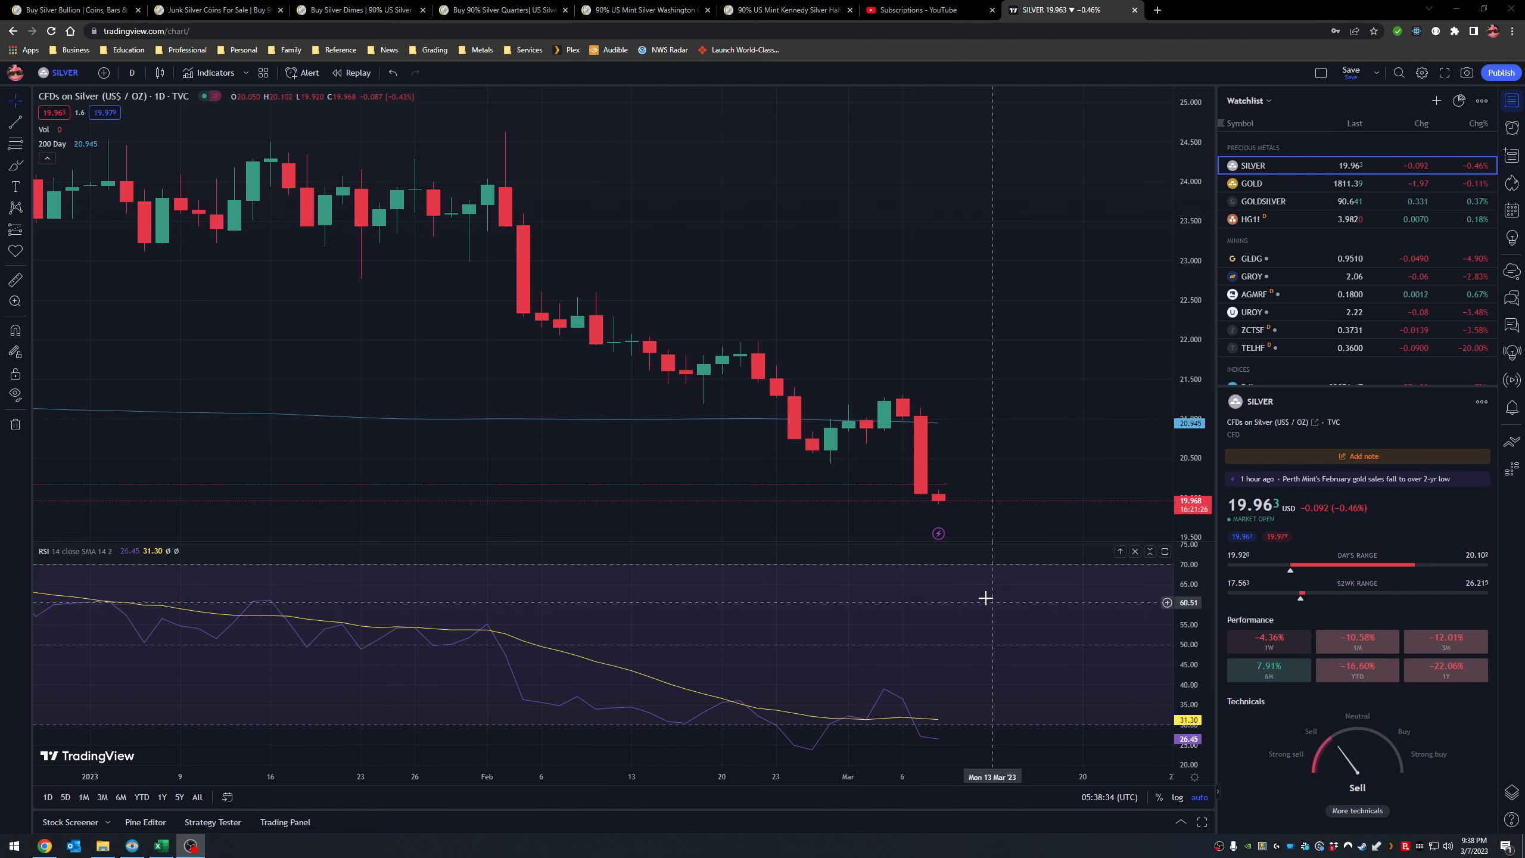
mouse_move(973, 615)
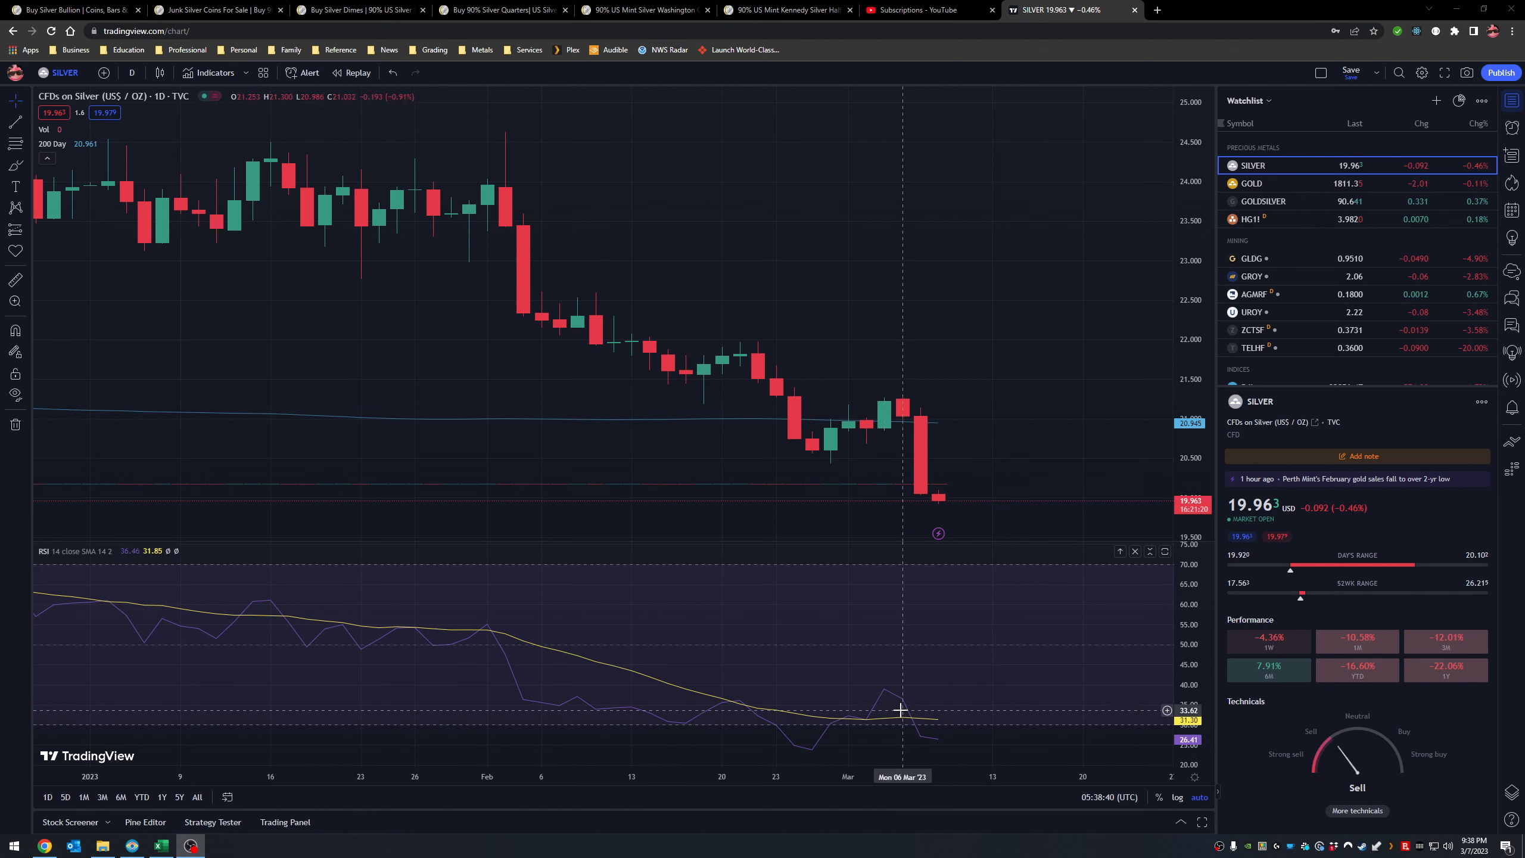
mouse_move(929, 717)
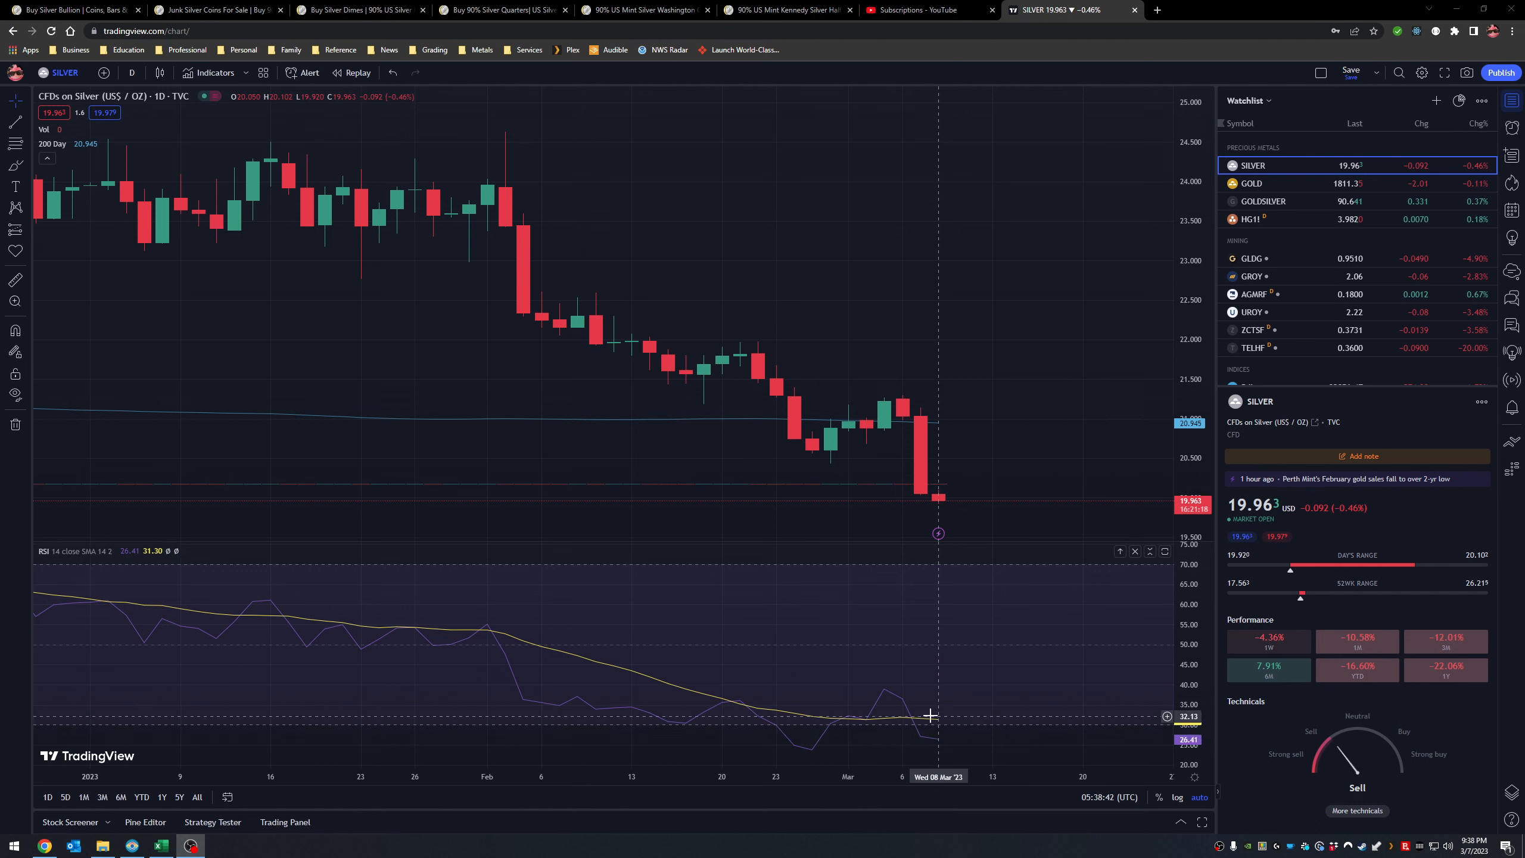
mouse_move(942, 728)
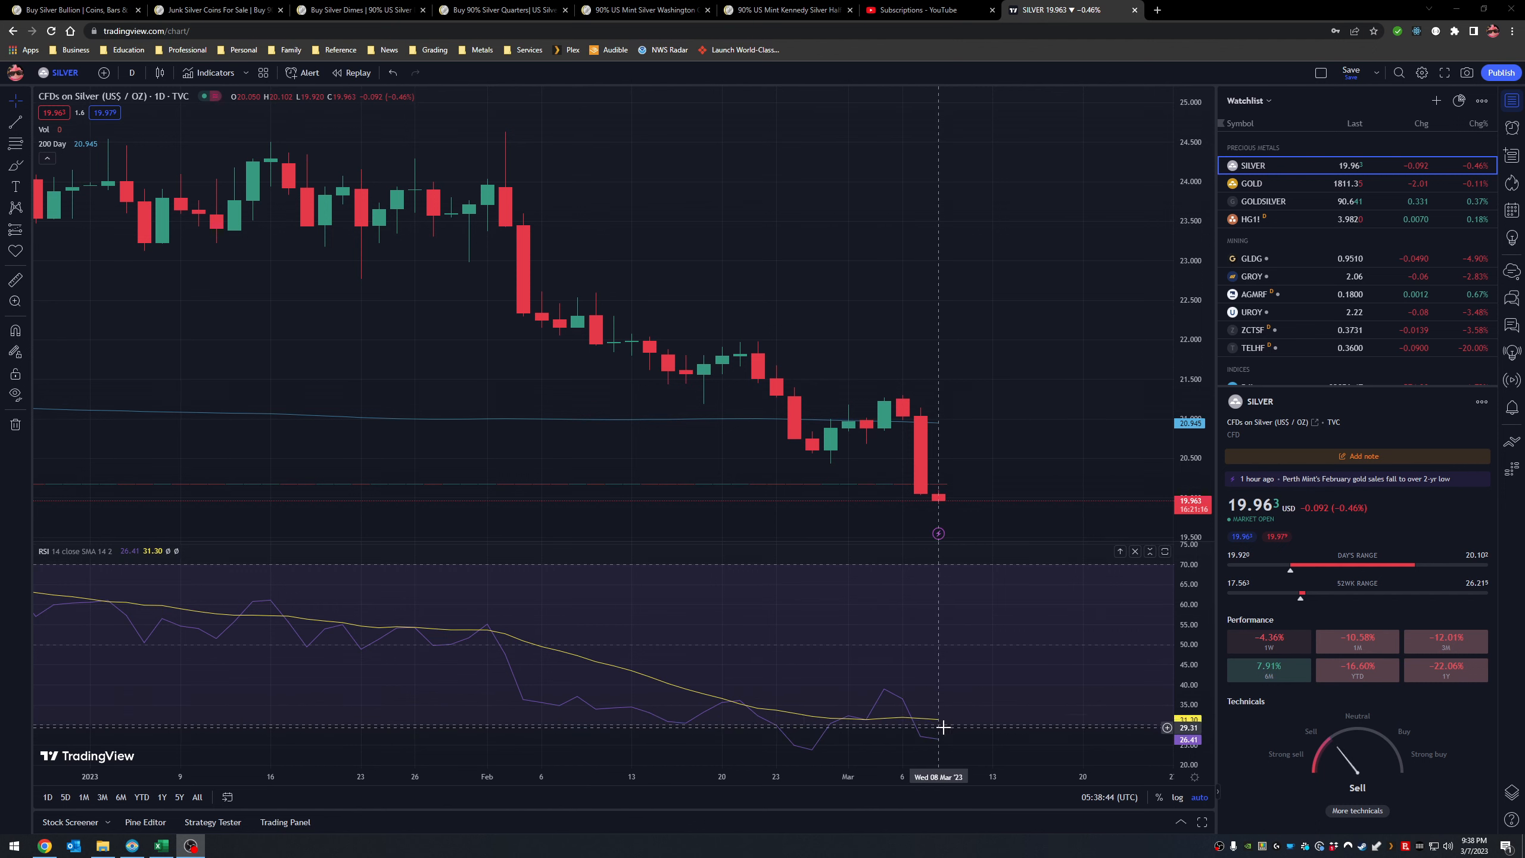
mouse_move(955, 722)
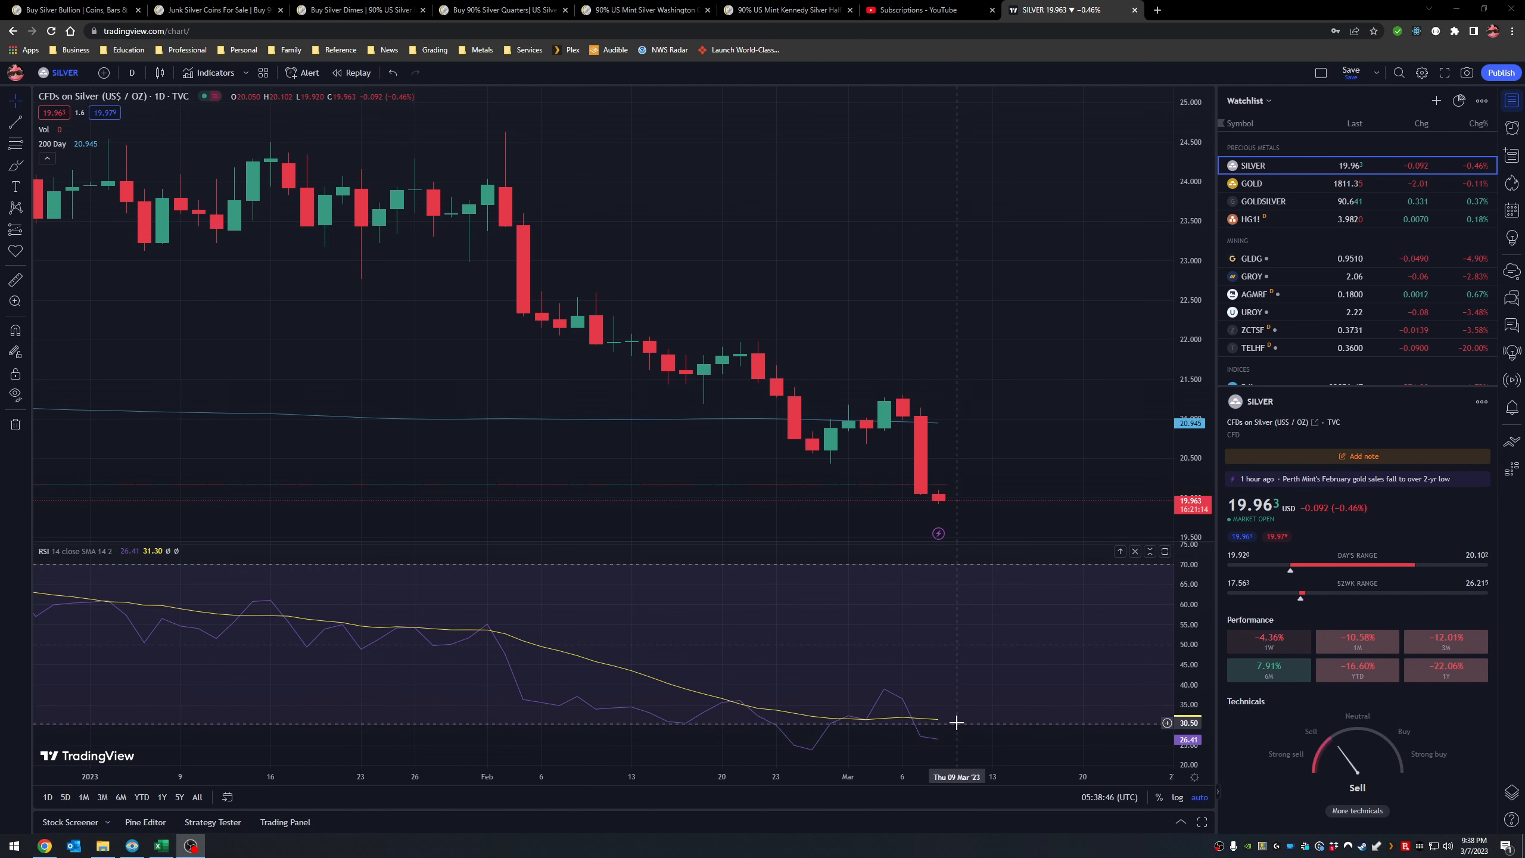
mouse_move(944, 567)
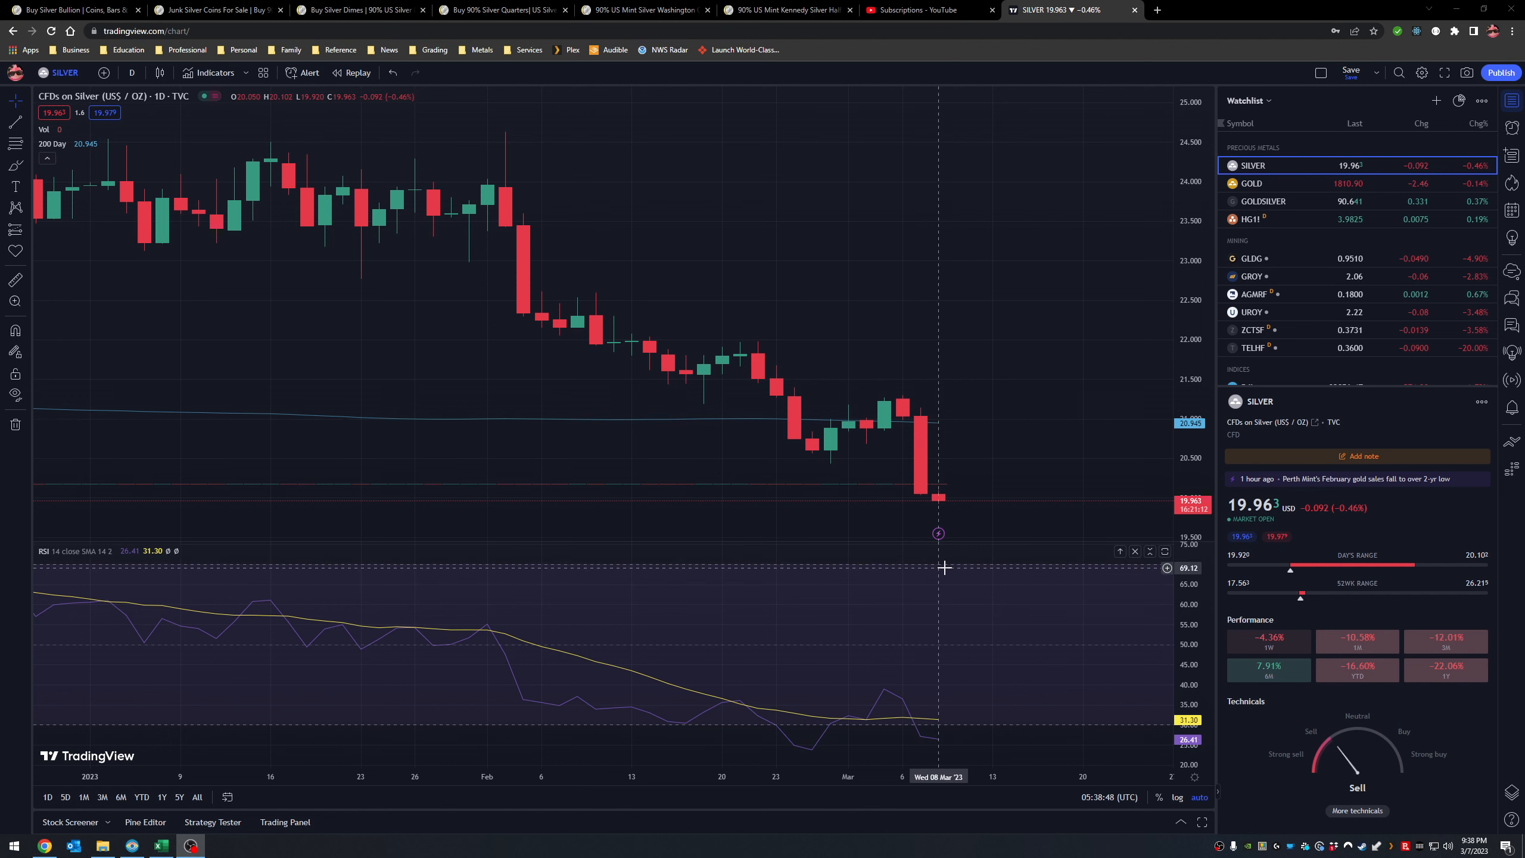
mouse_move(942, 630)
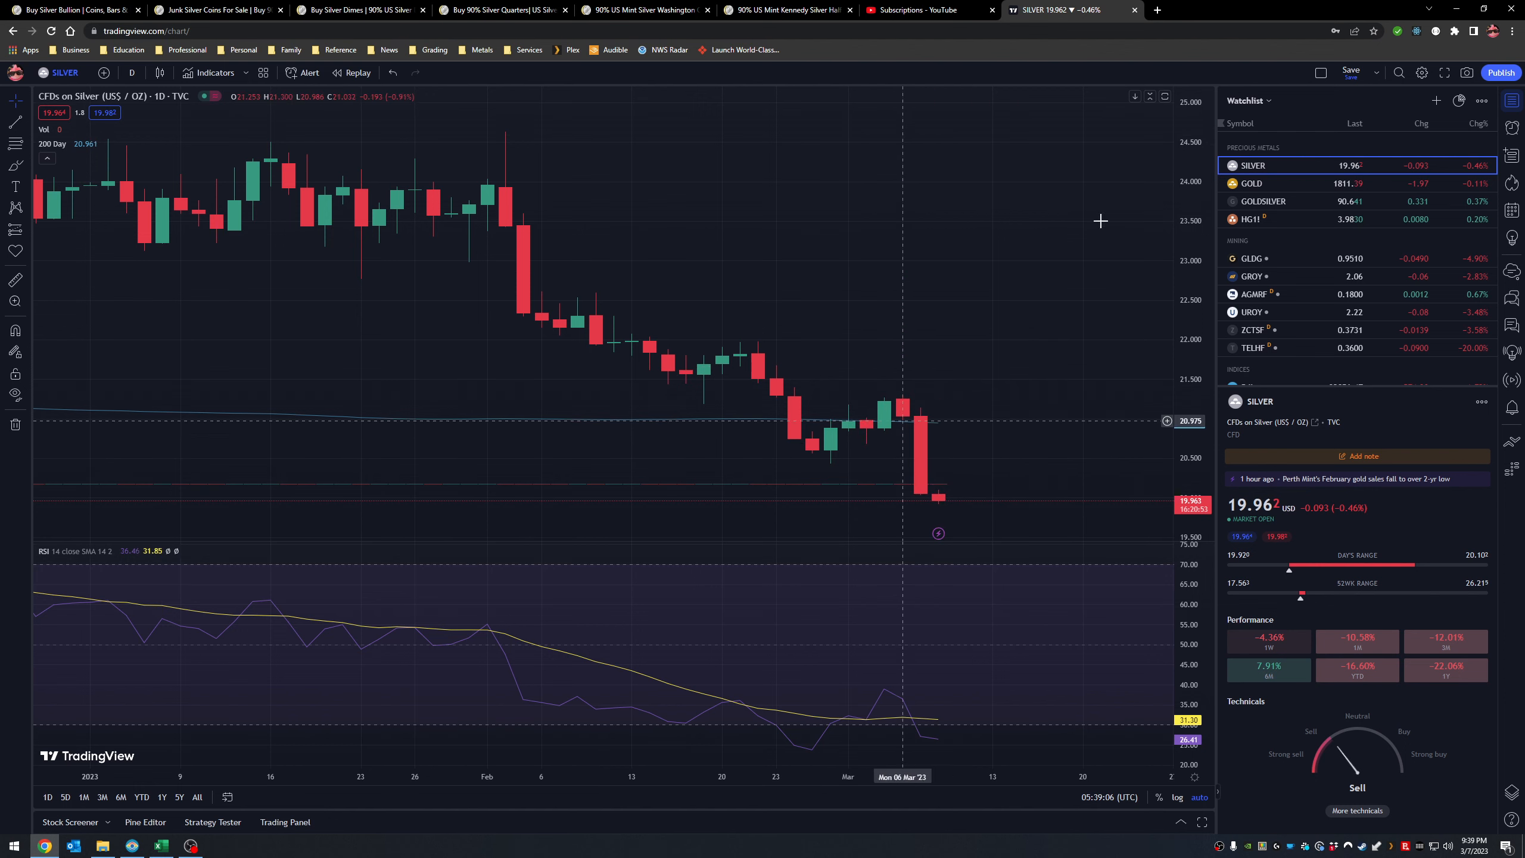
Load the daily gold CFD chart from the Watchlist, keeping the 200-day average and RSI
left_click(1252, 182)
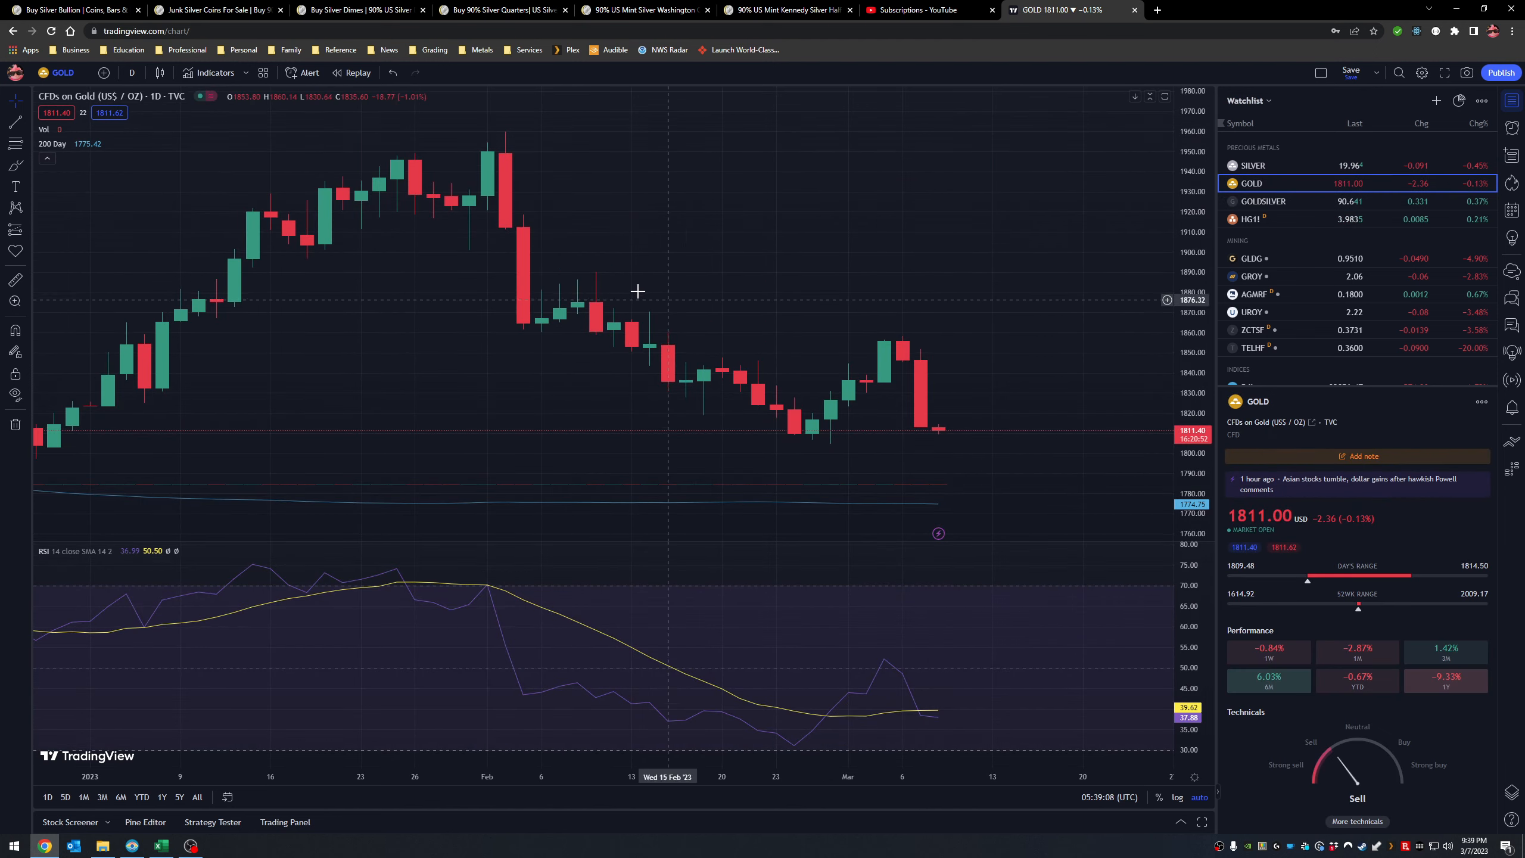
mouse_move(941, 505)
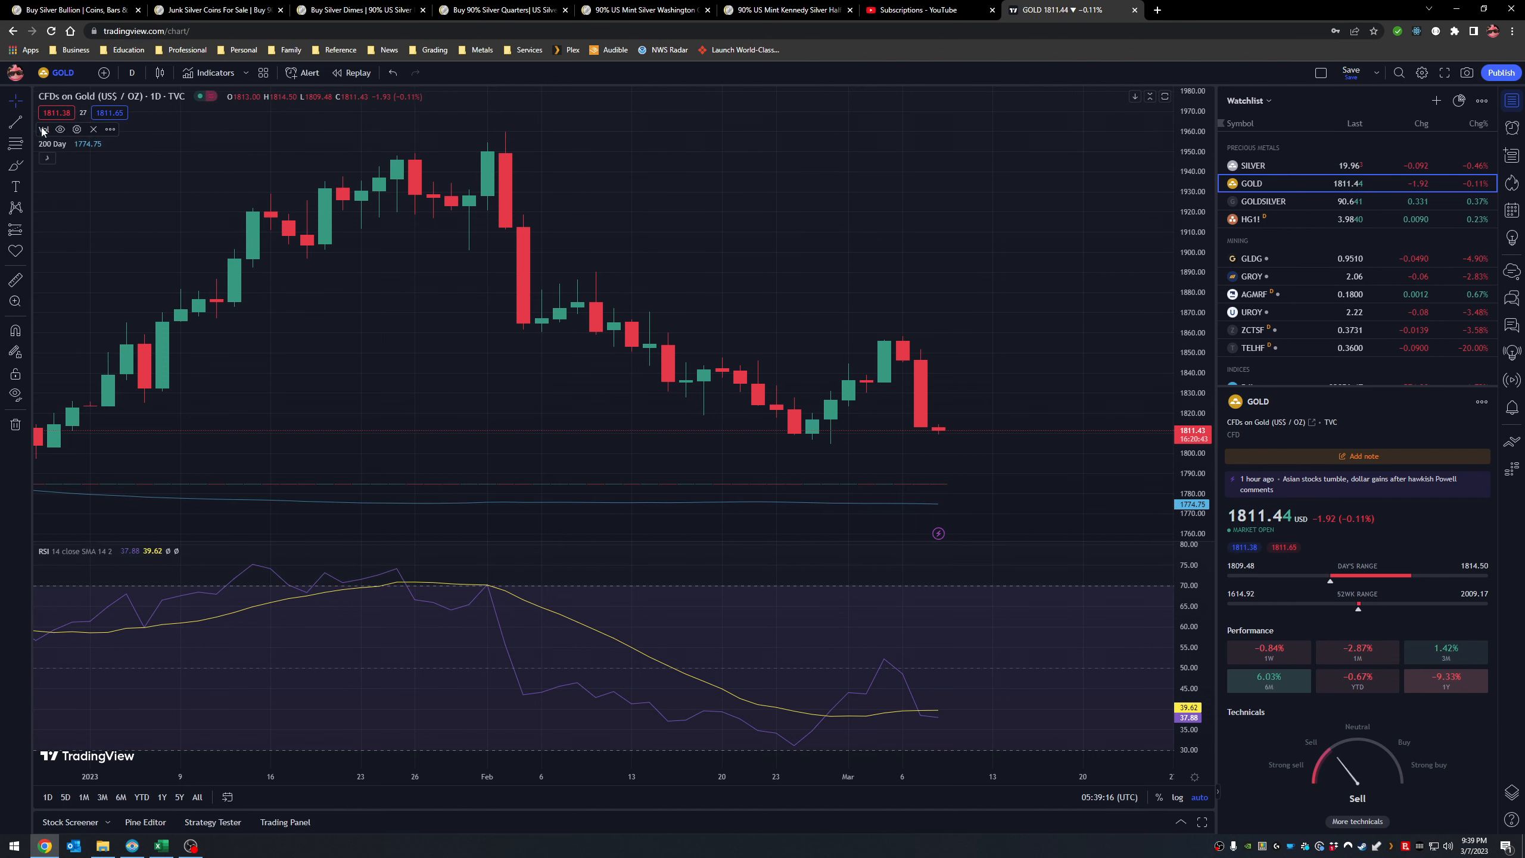
Load the daily gold/silver ratio chart (near 90.64) from the Watchlist with the same indicators
left_click(1263, 201)
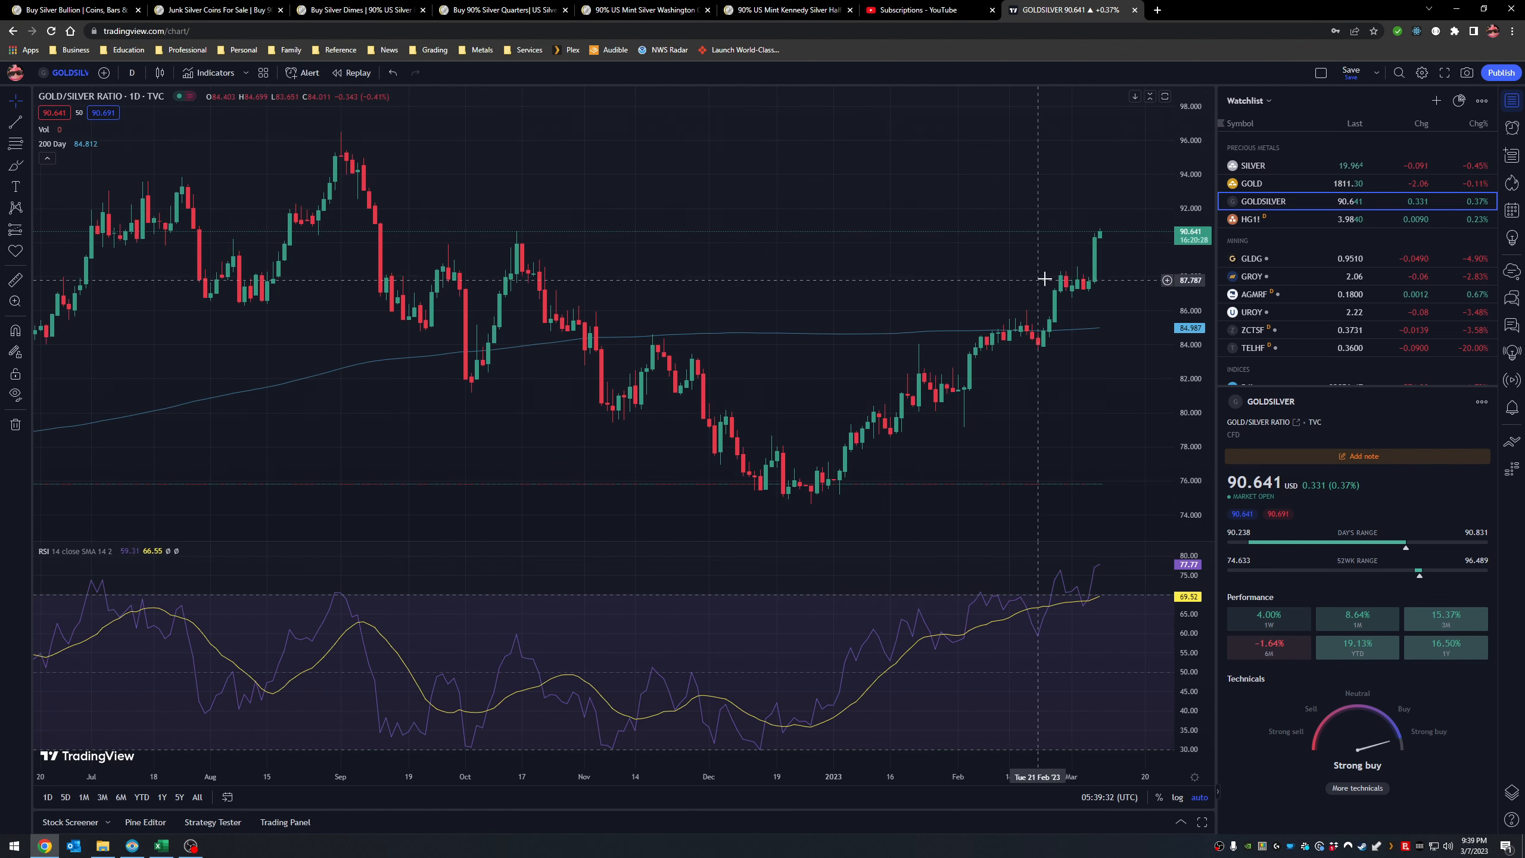
mouse_move(1126, 225)
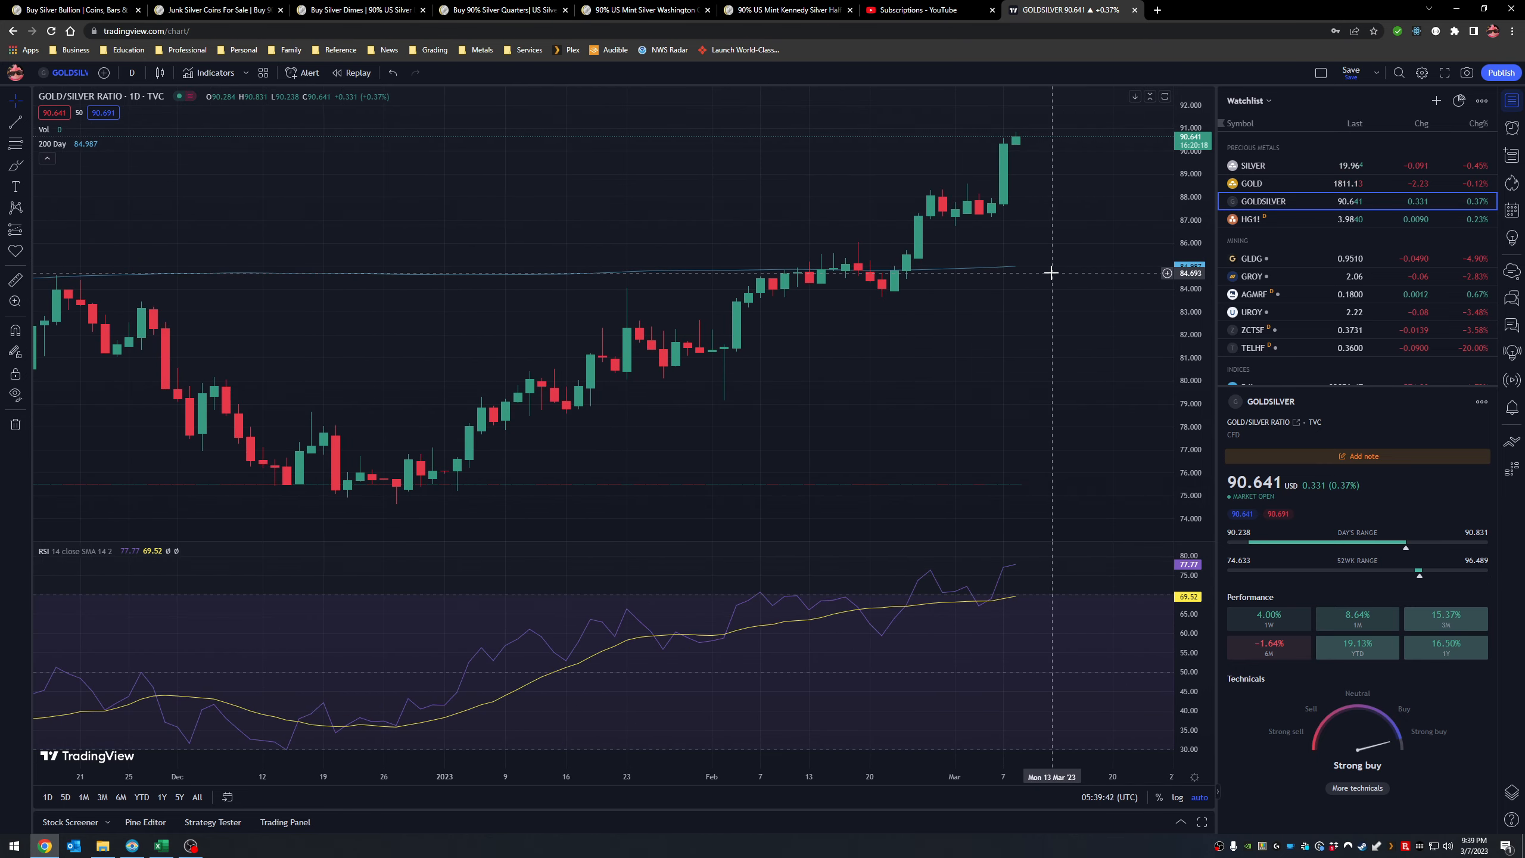
mouse_move(972, 387)
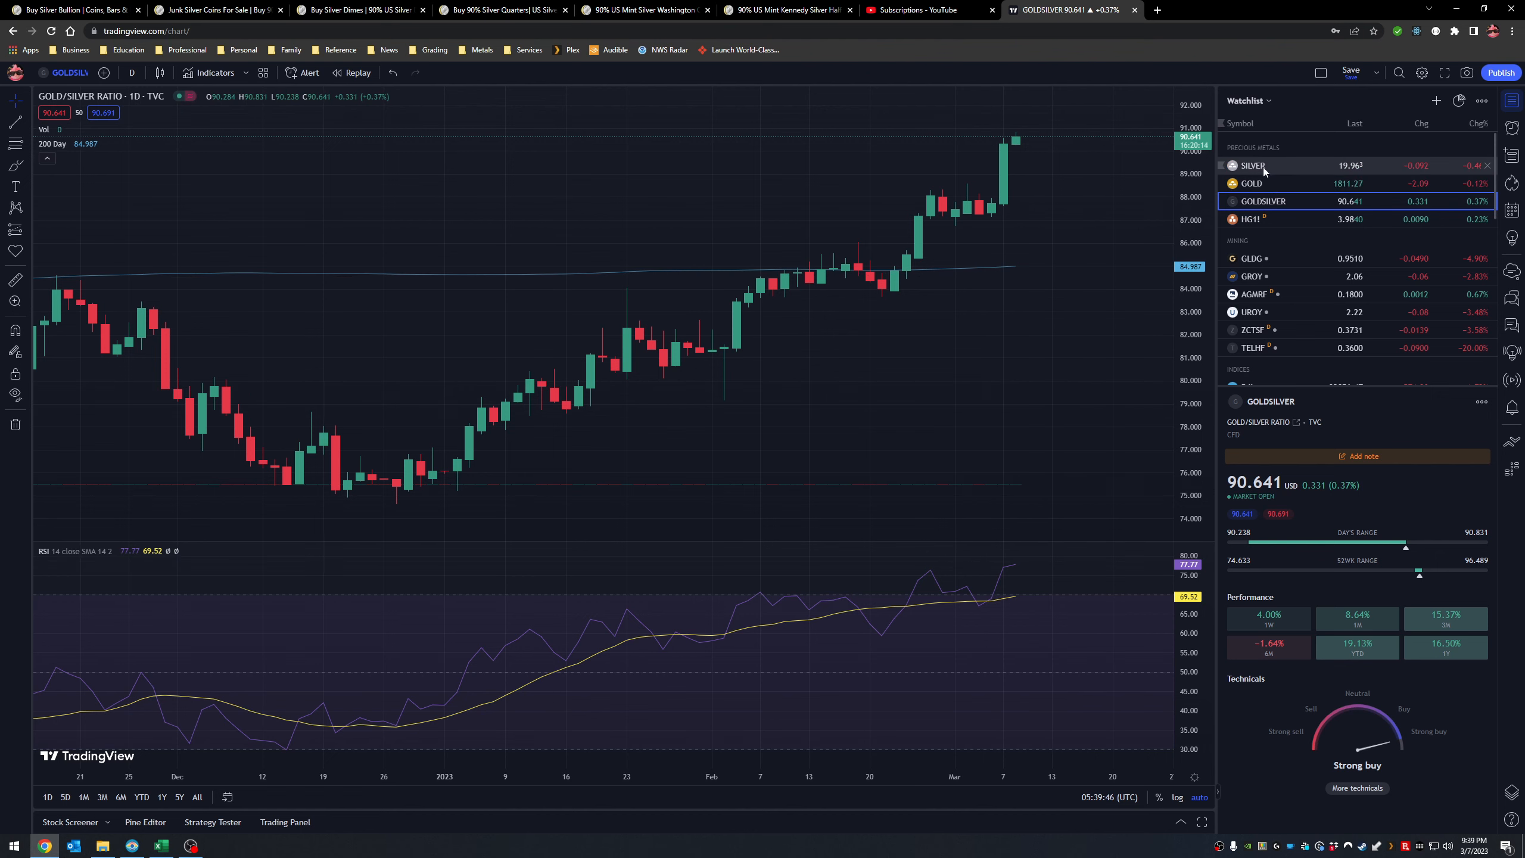
Reload the daily silver CFD chart (near 19.96) from the Watchlist
left_click(1253, 164)
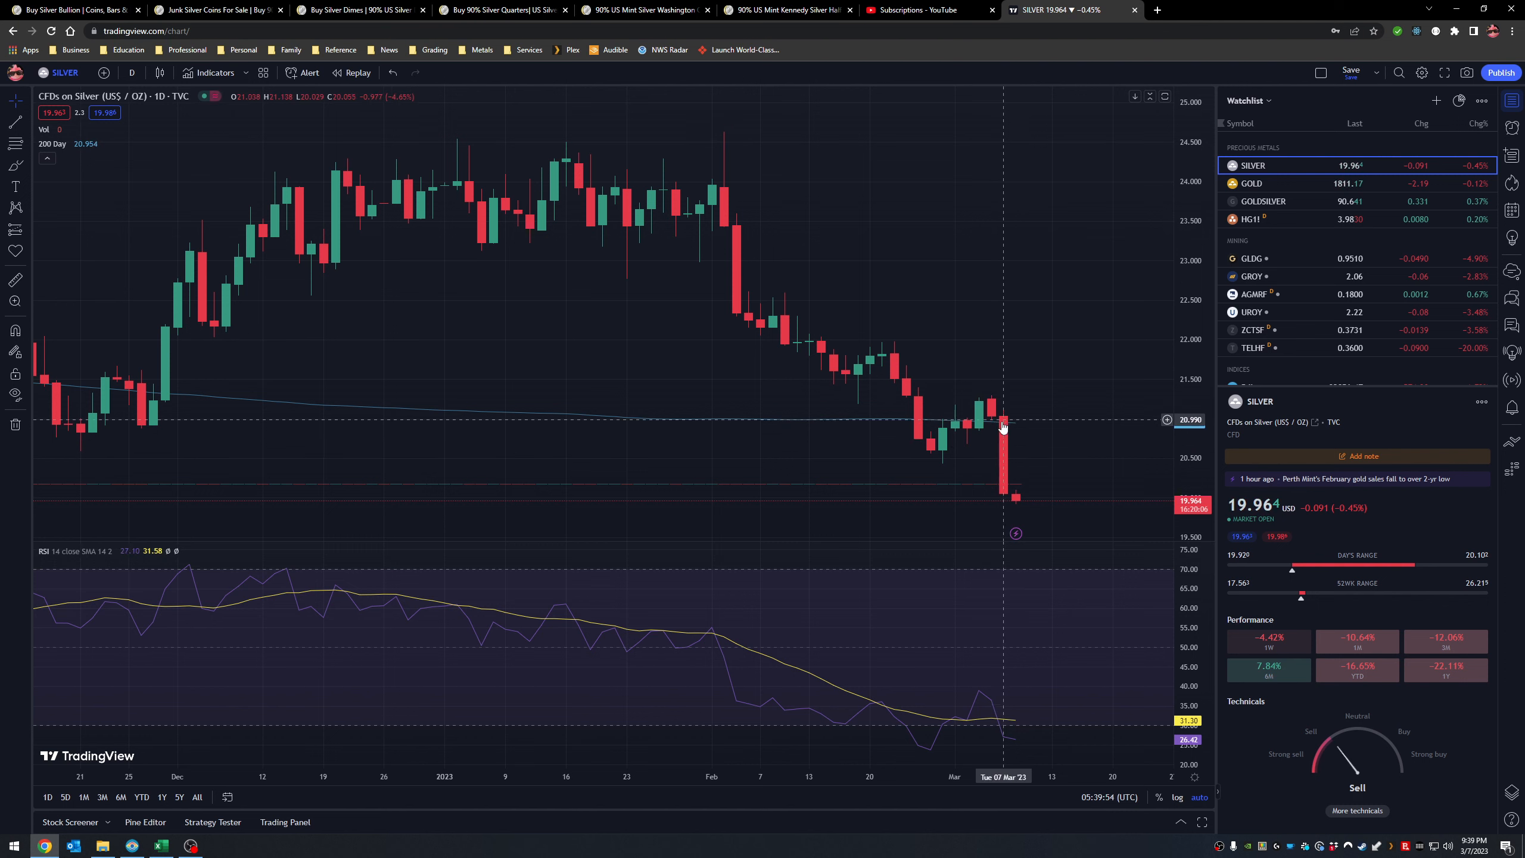
mouse_move(1060, 522)
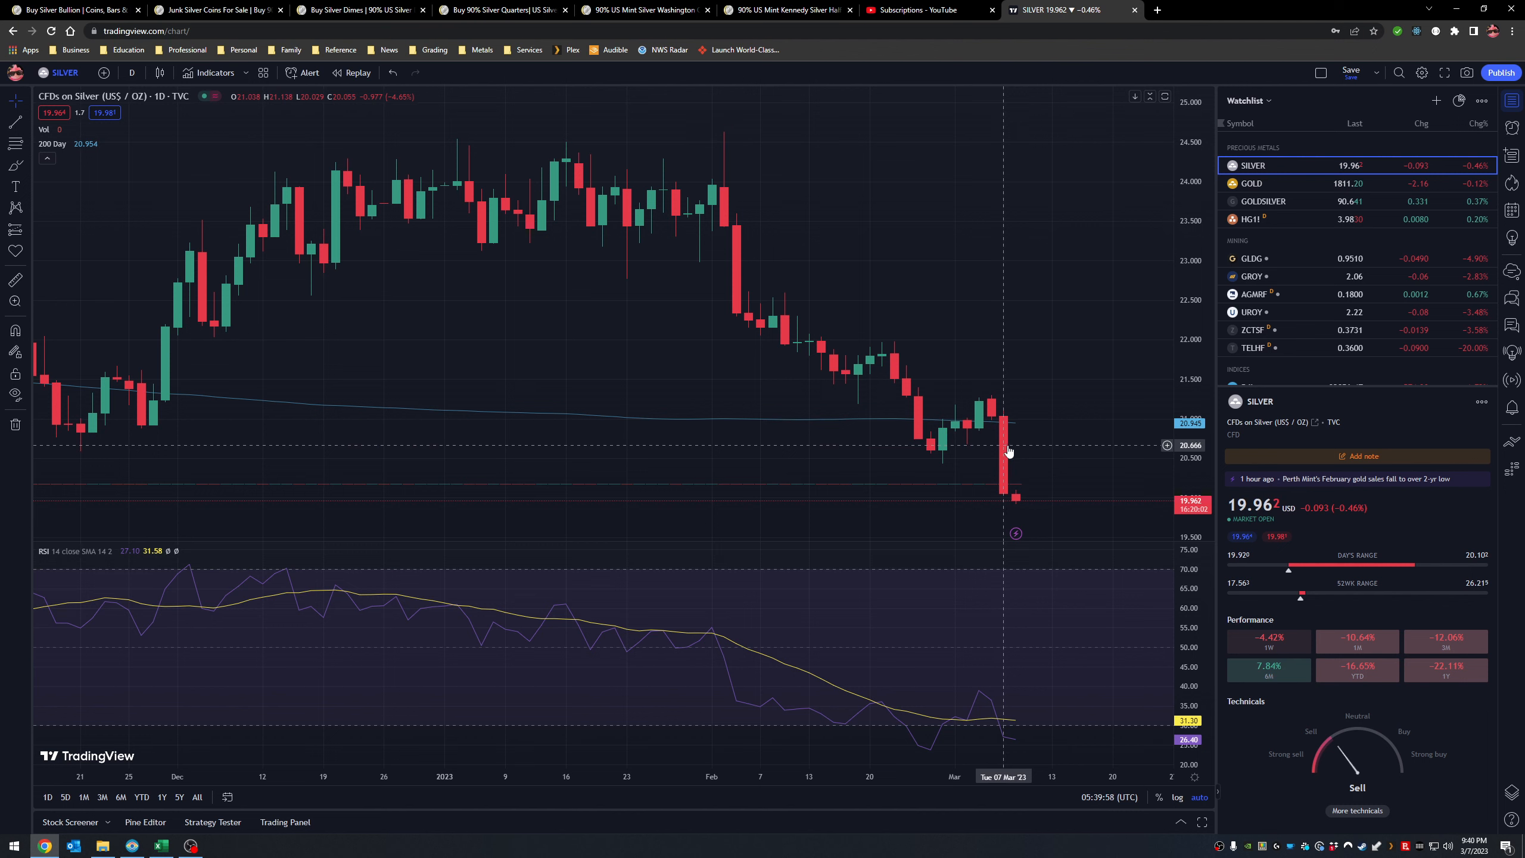
mouse_move(1012, 464)
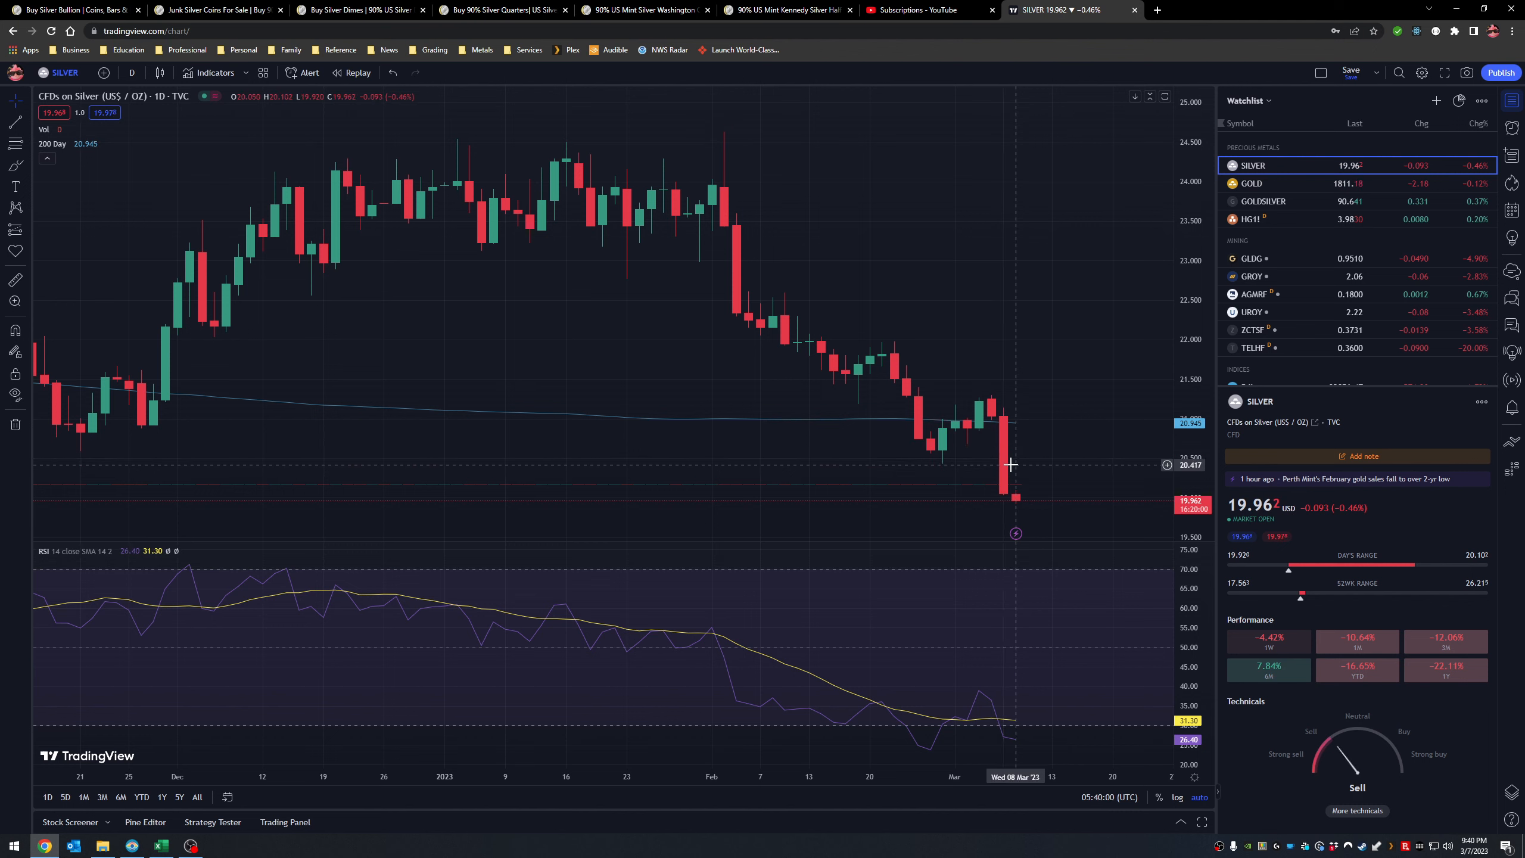